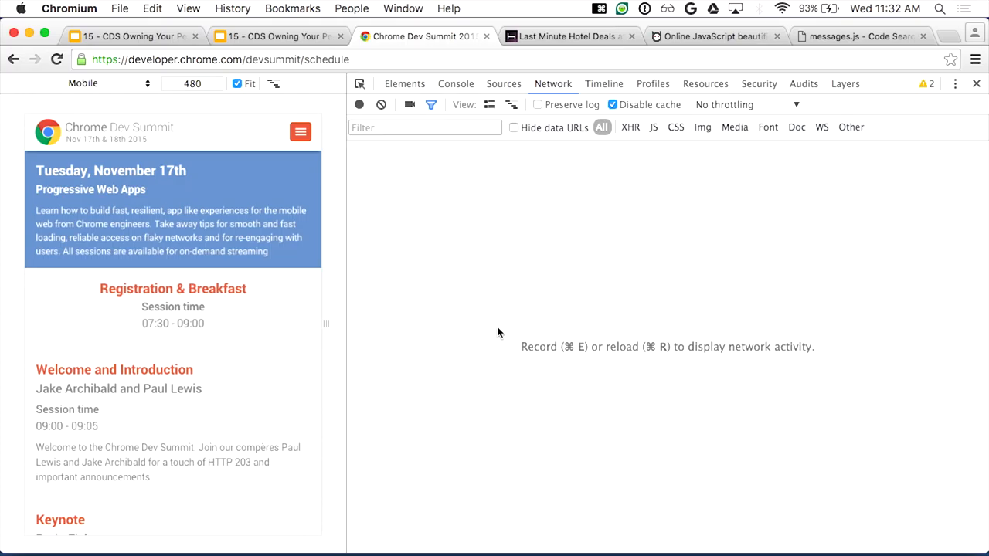
pyautogui.moveTo(501, 323)
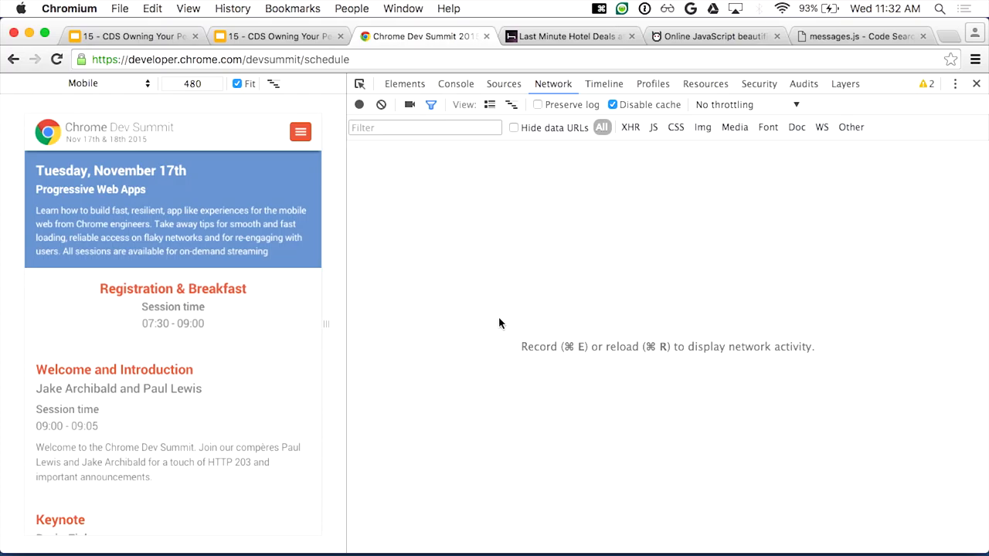
pyautogui.moveTo(499, 326)
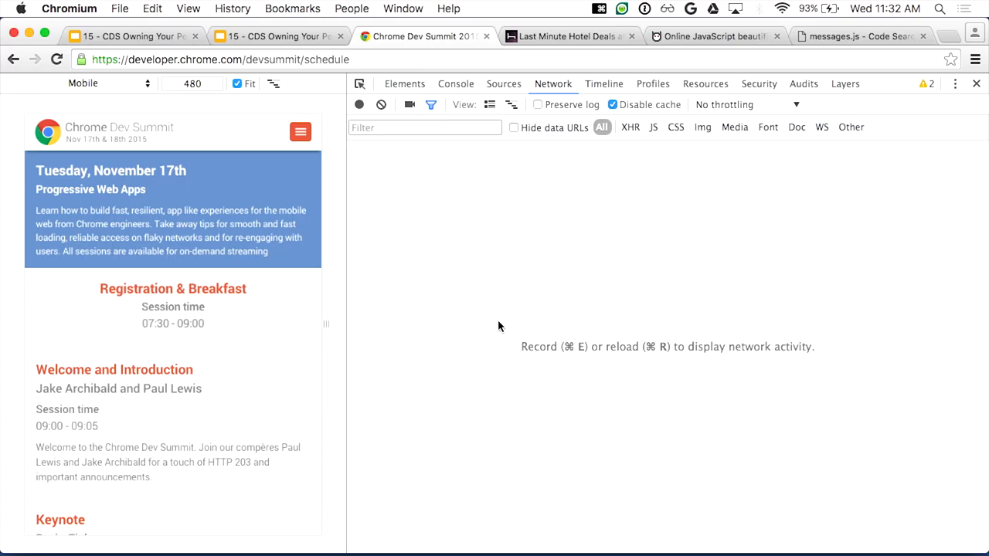
# Step: Record the Chrome Dev Summit schedule page's network requests across a ⌘R reload
pyautogui.click(358, 105)
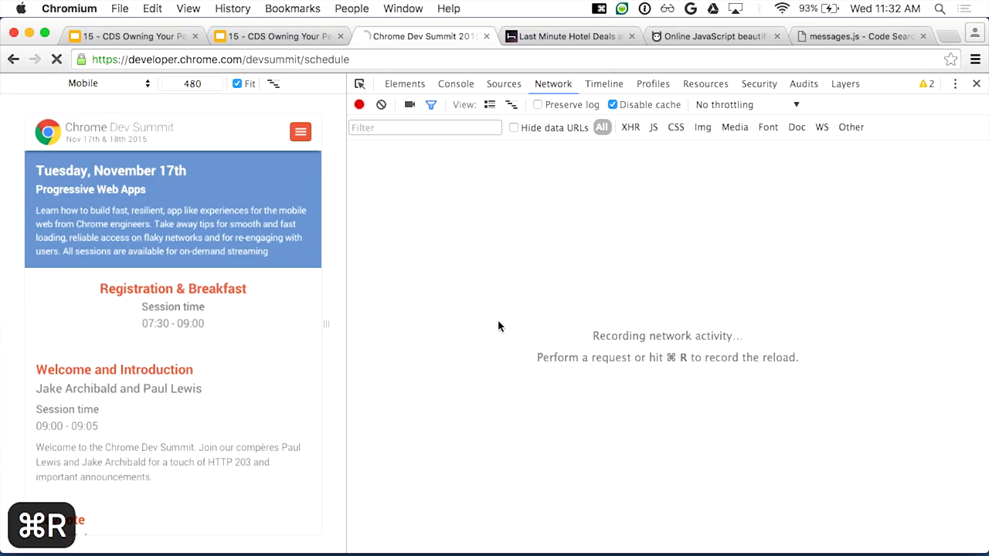
pyautogui.press('cmd+r')
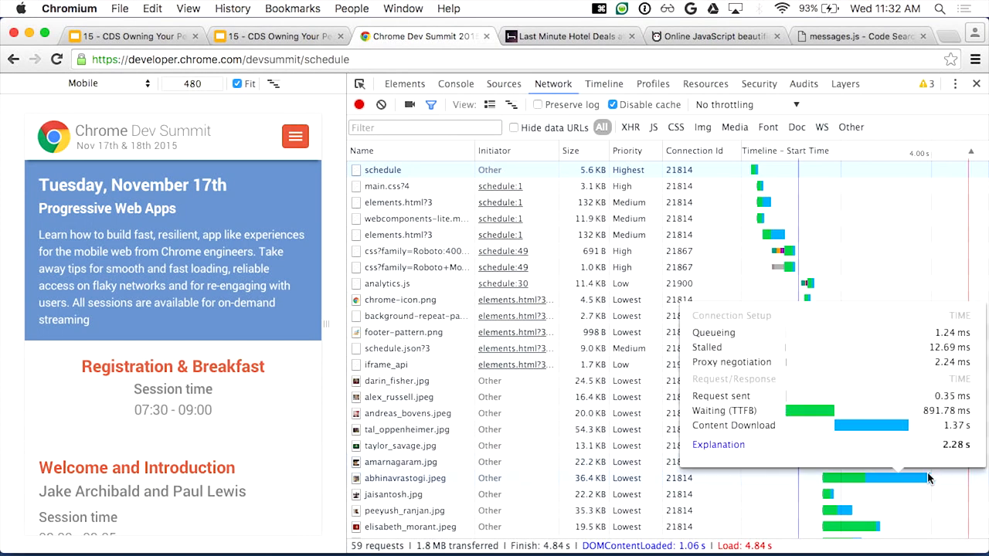
pyautogui.moveTo(950, 529)
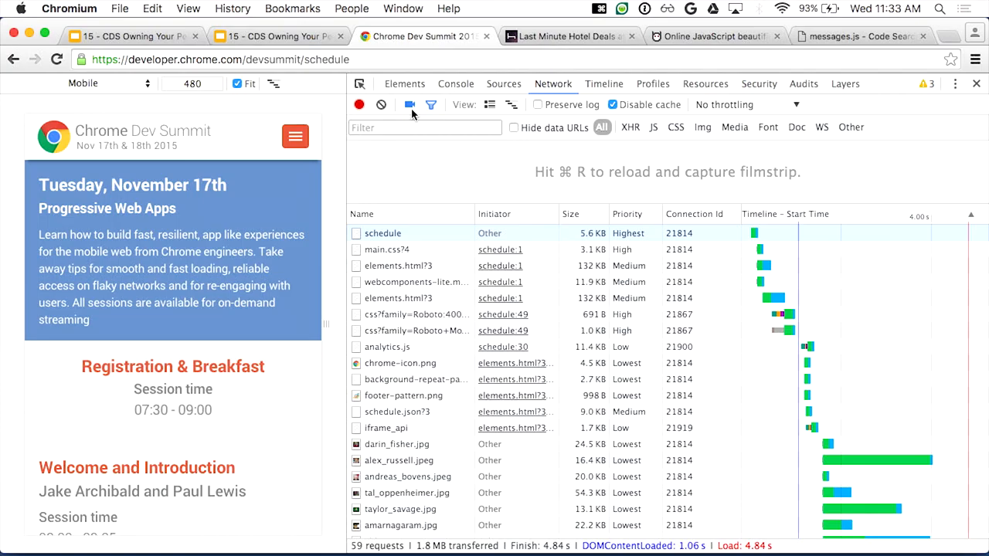
pyautogui.moveTo(698, 127)
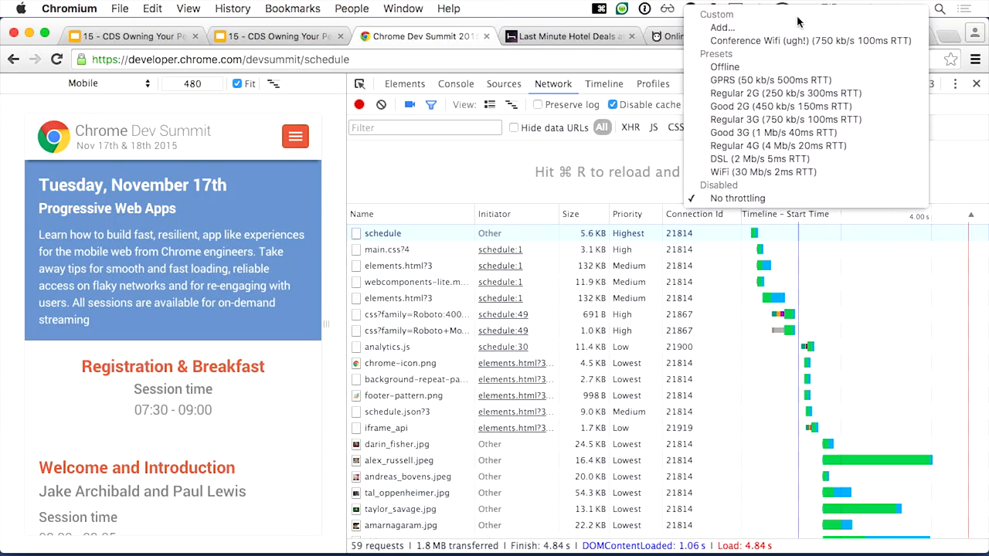
pyautogui.moveTo(785, 119)
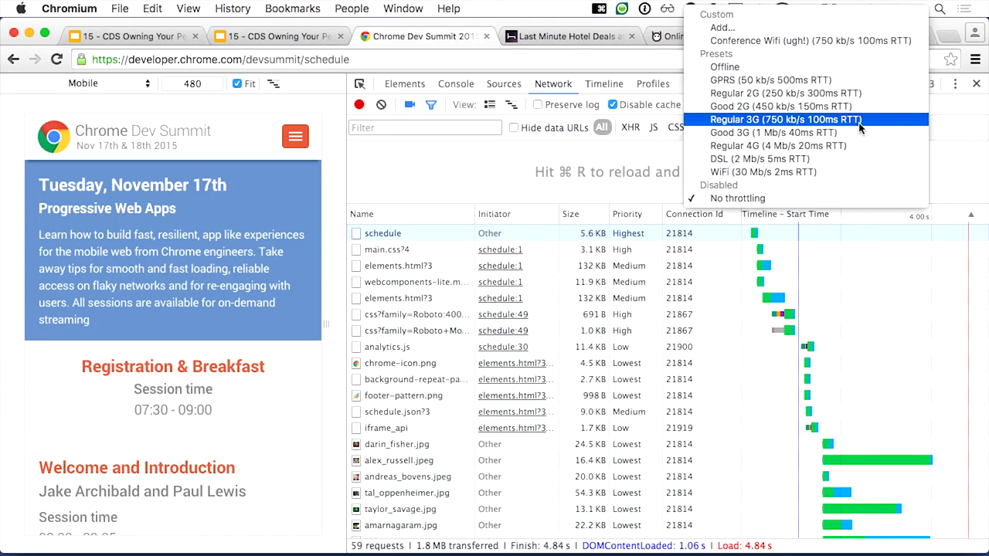
# Step: Throttle to Regular 3G, clear the log, and re-record the schedule page load
pyautogui.click(785, 119)
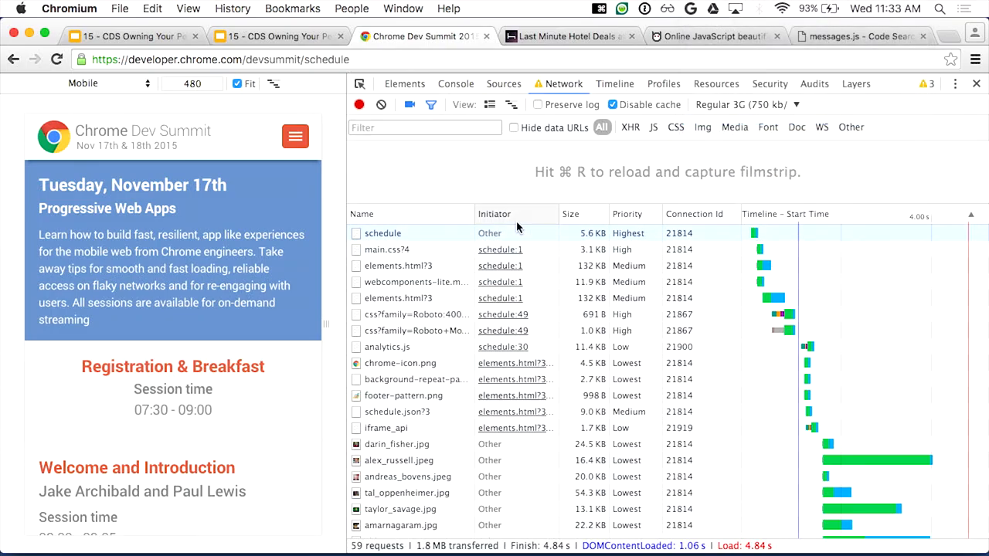
pyautogui.click(380, 105)
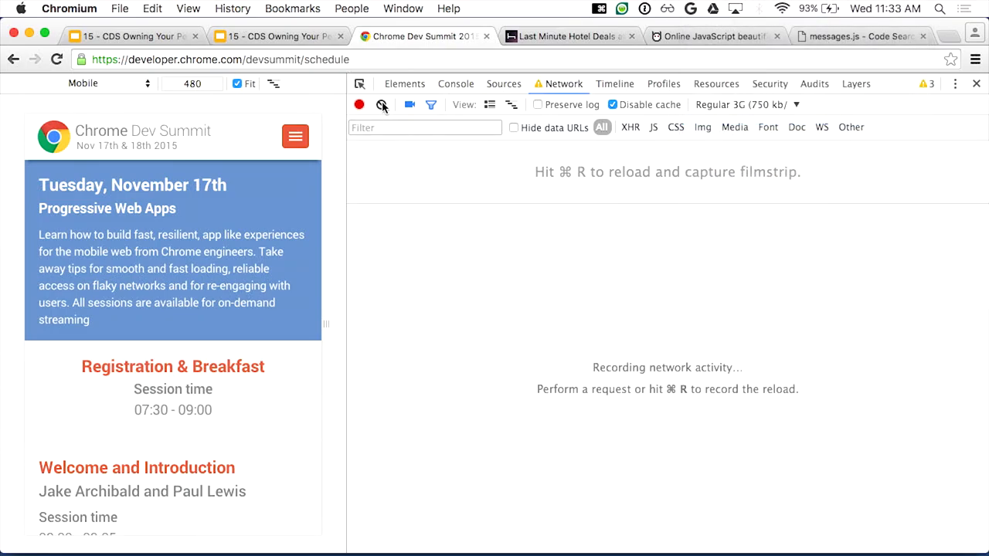
pyautogui.click(358, 105)
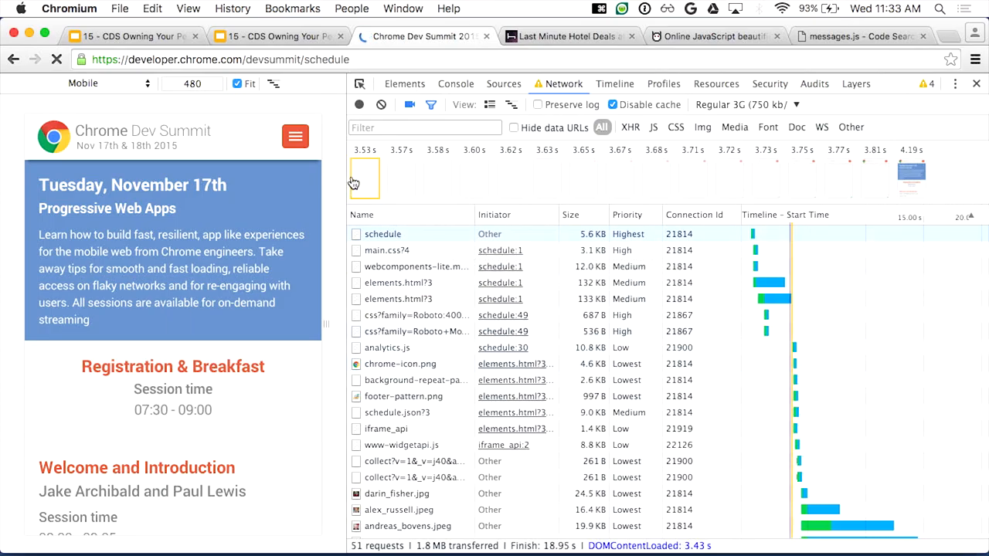
pyautogui.moveTo(365, 178)
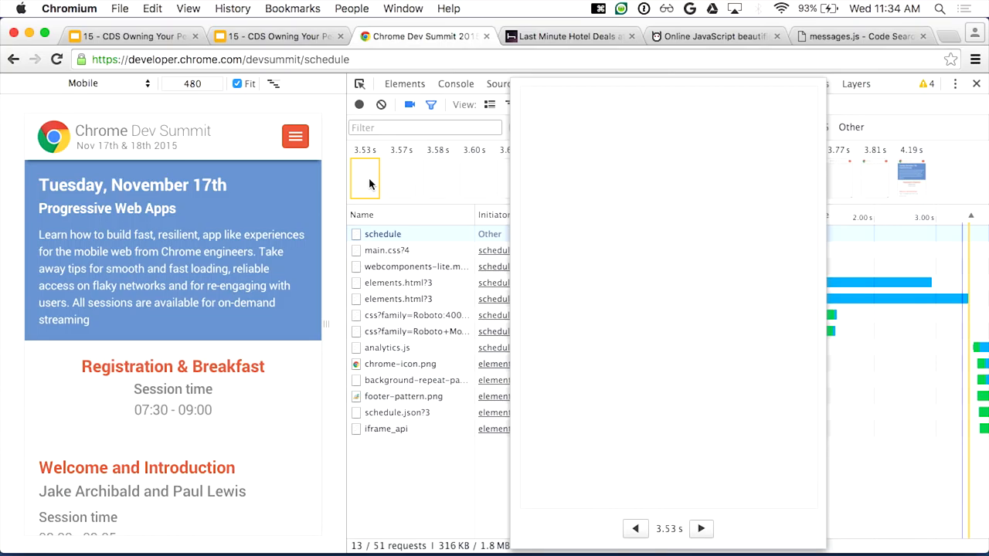
pyautogui.click(700, 529)
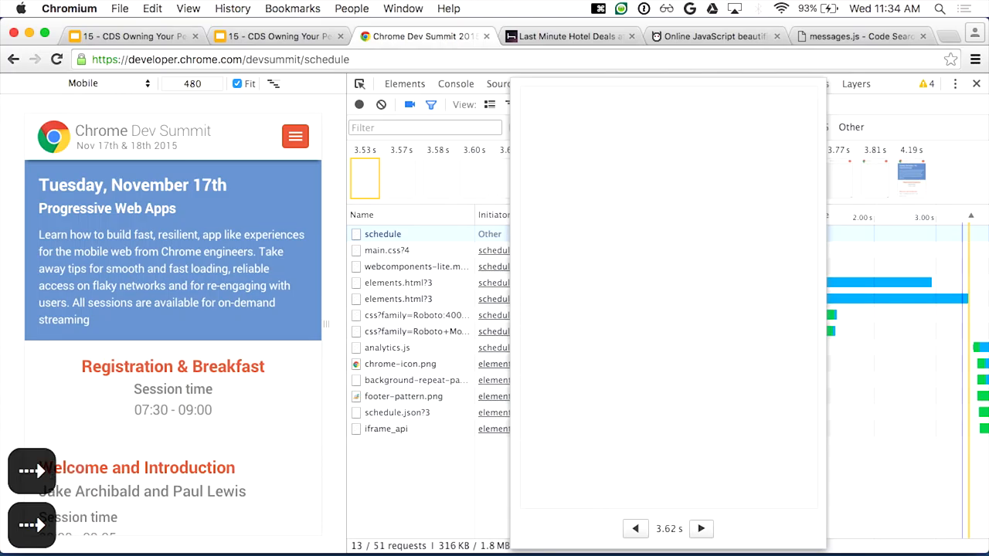
pyautogui.click(700, 528)
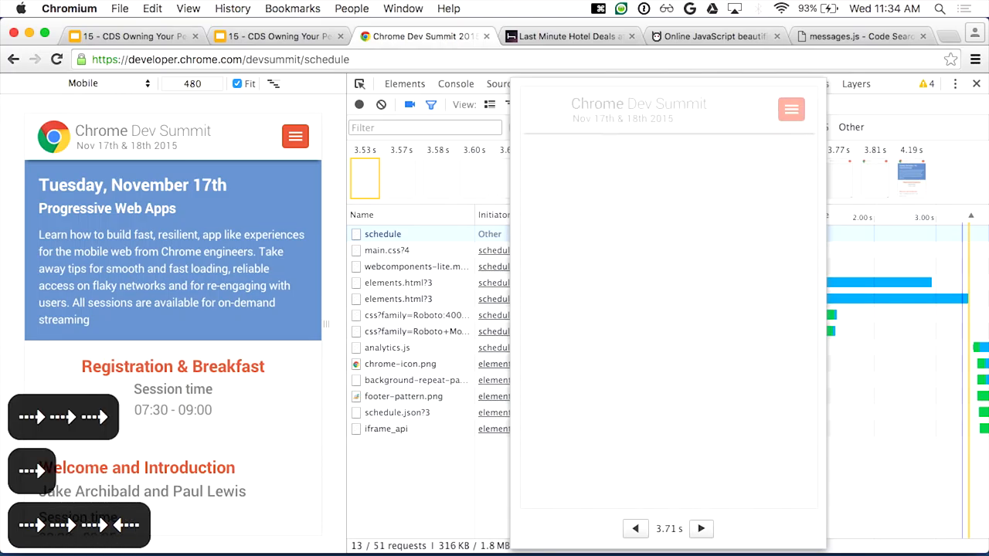
pyautogui.click(700, 529)
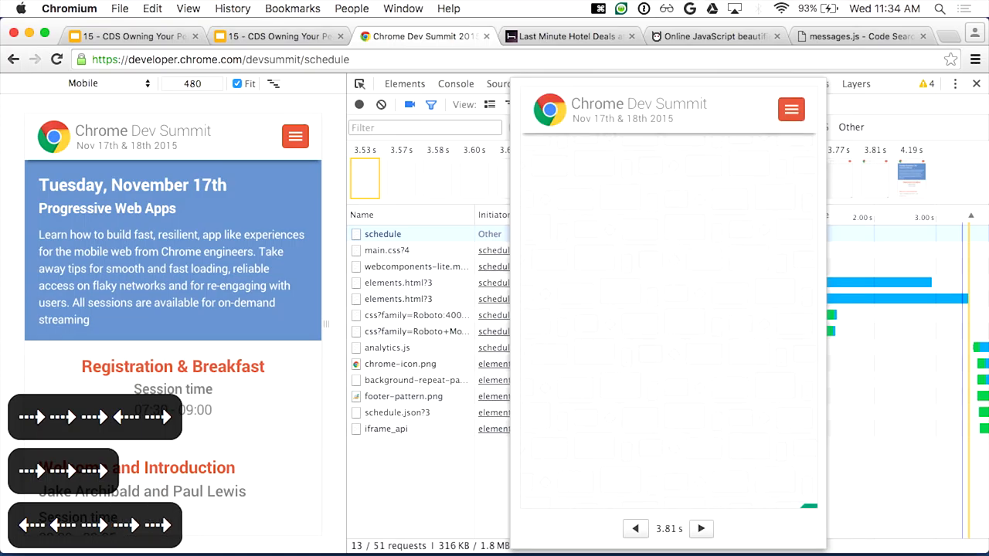
pyautogui.click(700, 529)
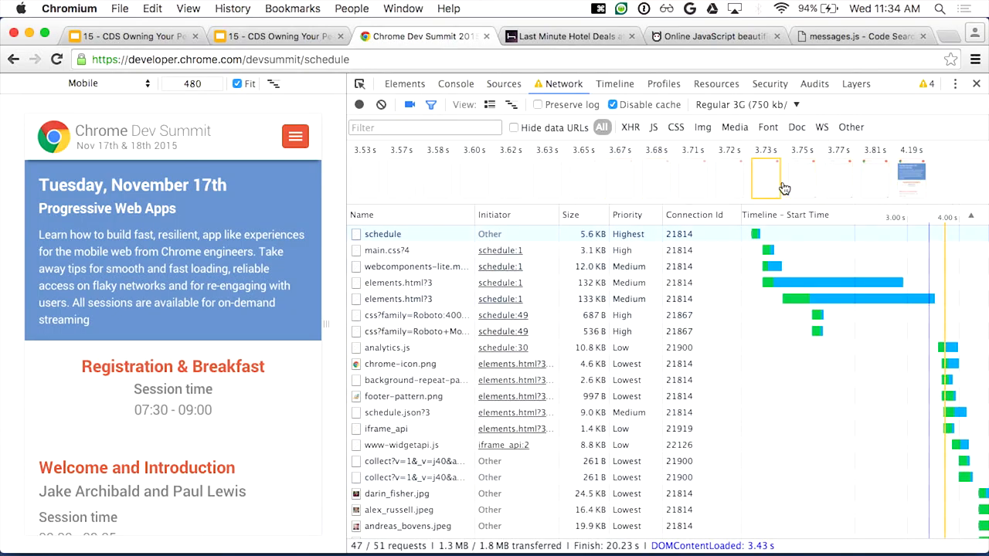
pyautogui.moveTo(656, 172)
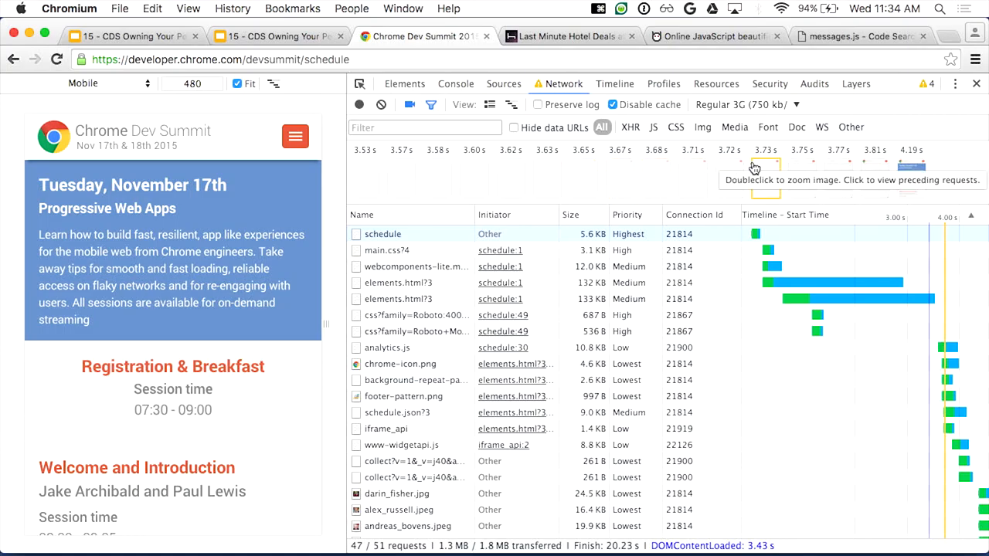
pyautogui.moveTo(748, 185)
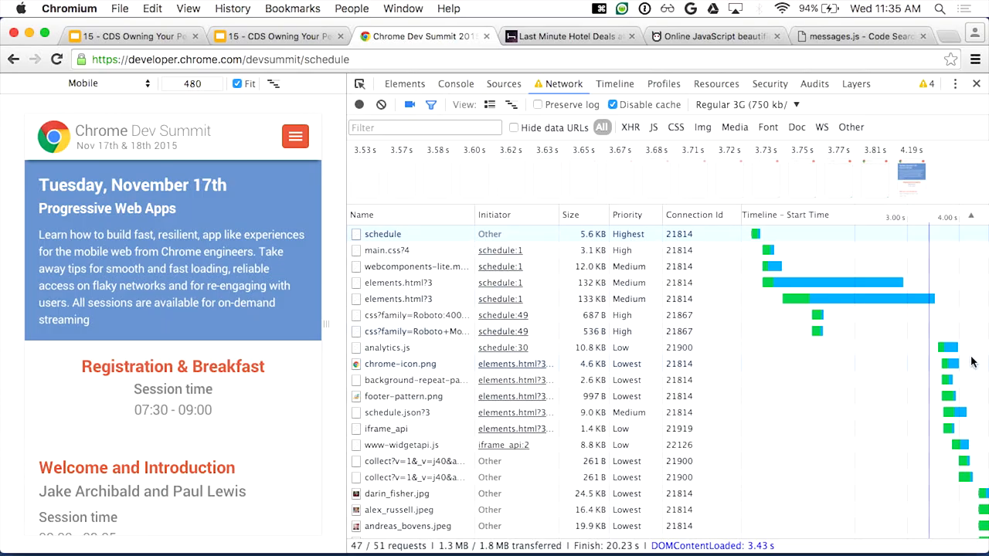
pyautogui.moveTo(971, 368)
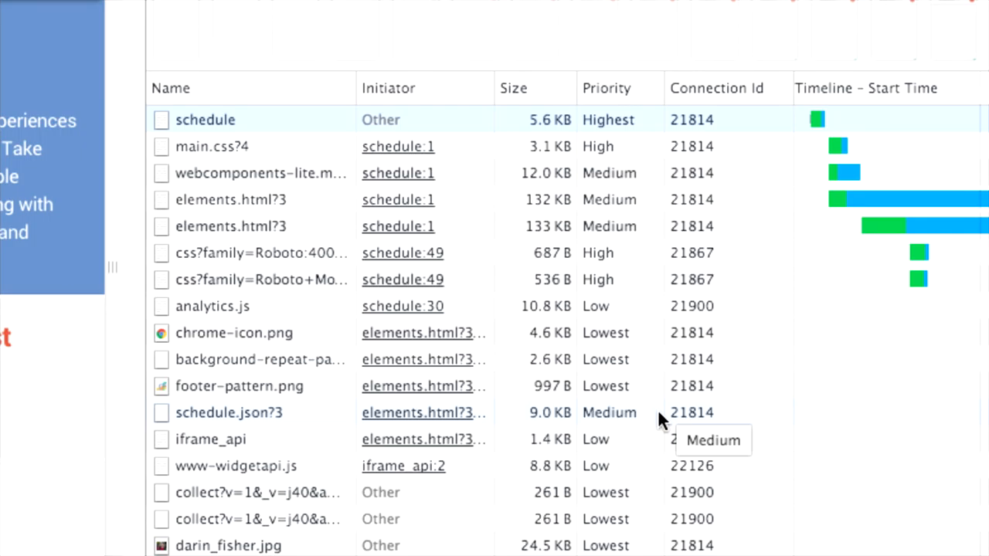
pyautogui.moveTo(213, 306)
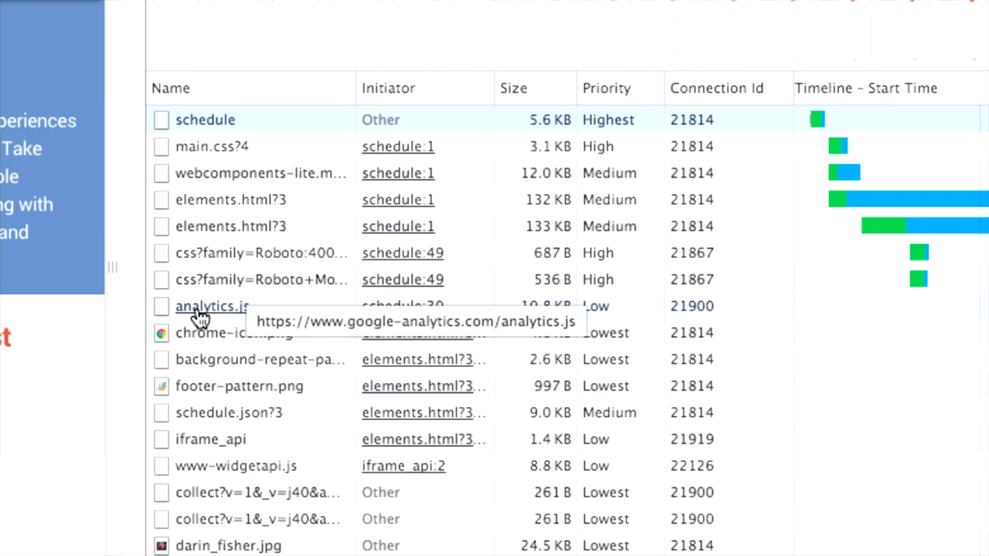
pyautogui.moveTo(637, 312)
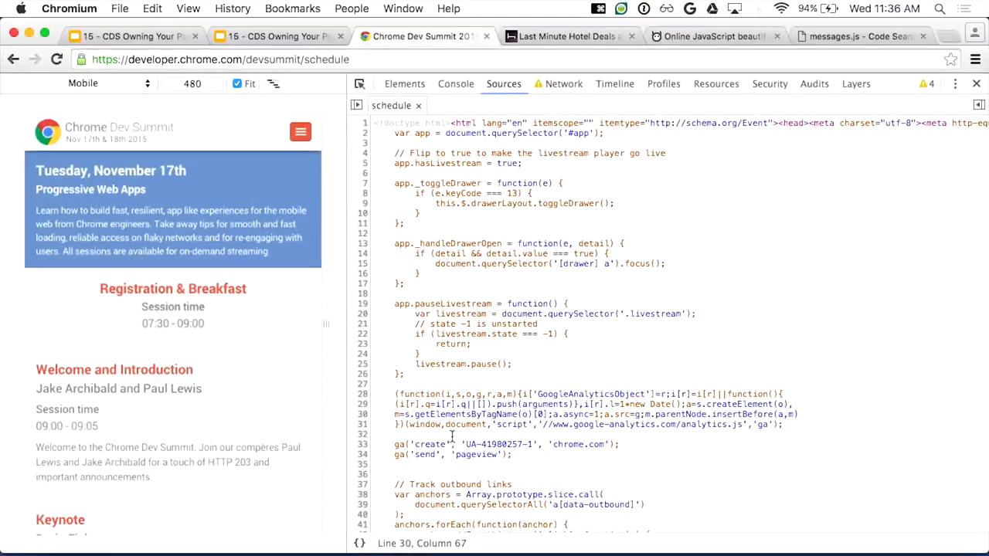
pyautogui.click(563, 83)
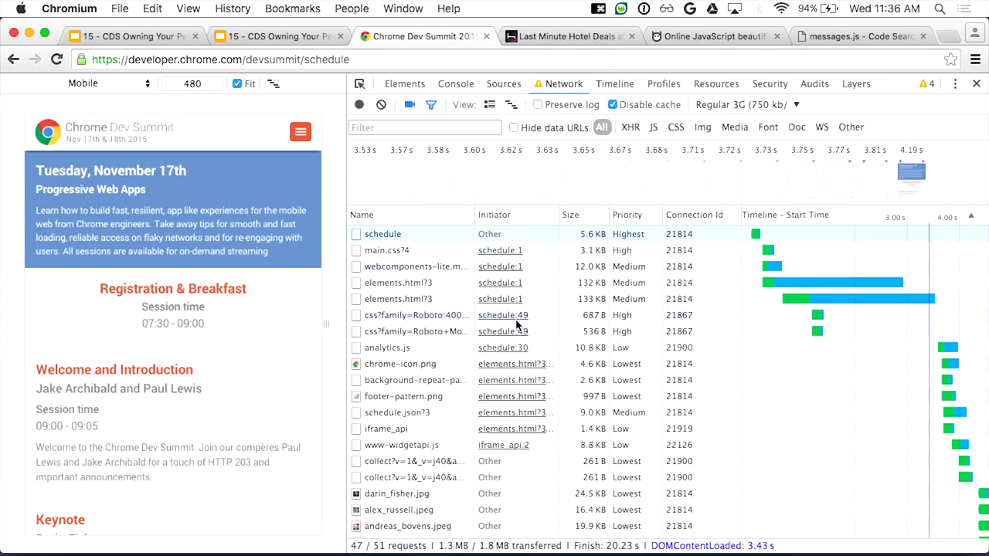
pyautogui.click(503, 84)
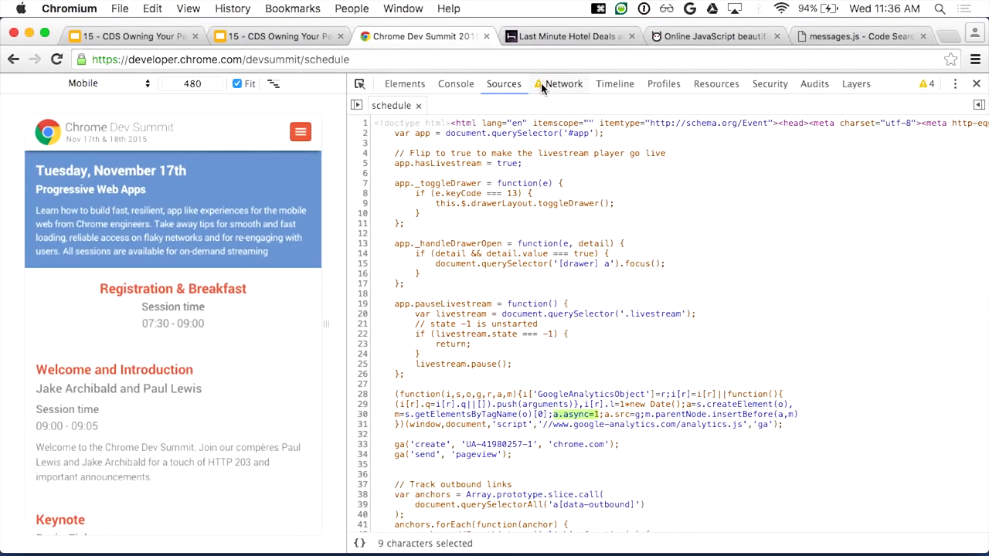
pyautogui.click(563, 84)
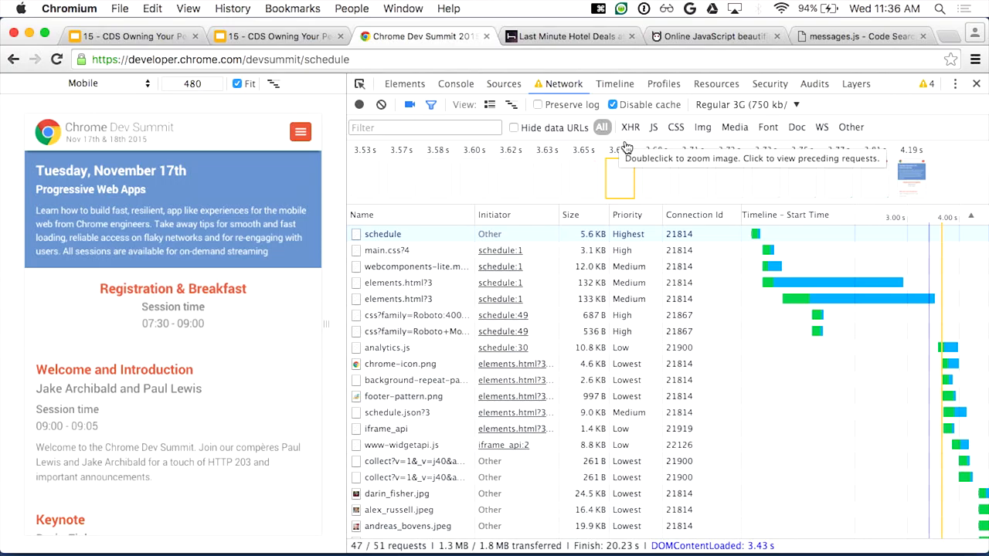
pyautogui.moveTo(654, 127)
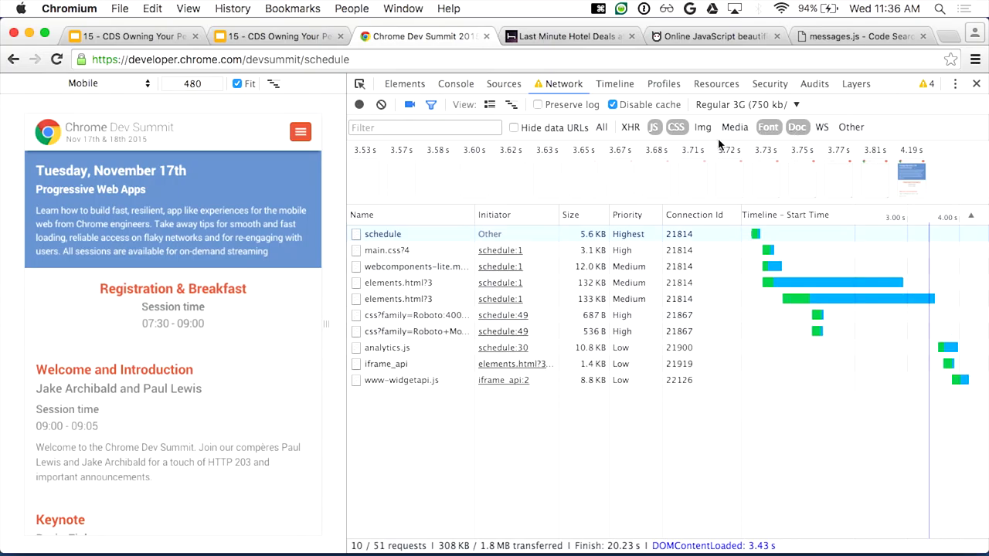
pyautogui.moveTo(798, 127)
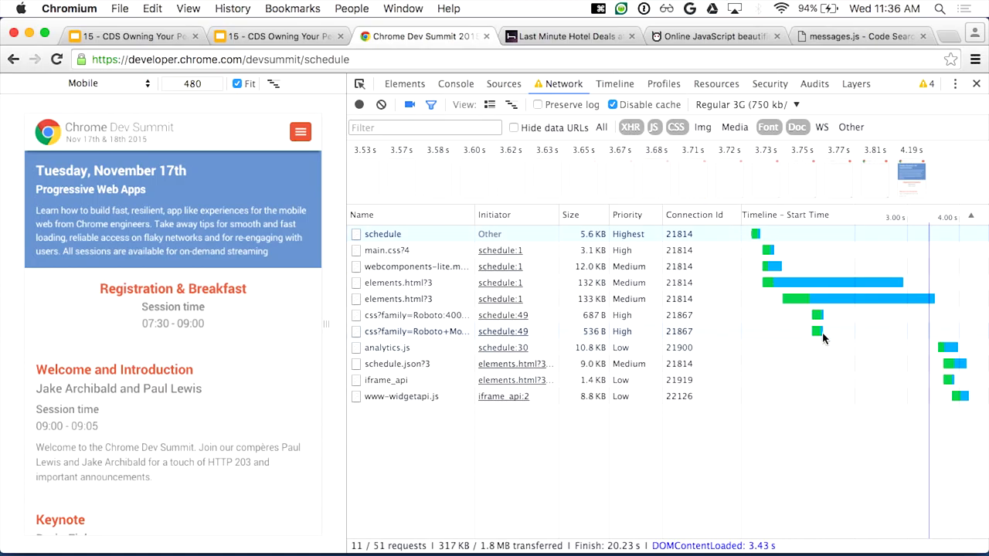
pyautogui.moveTo(910, 168)
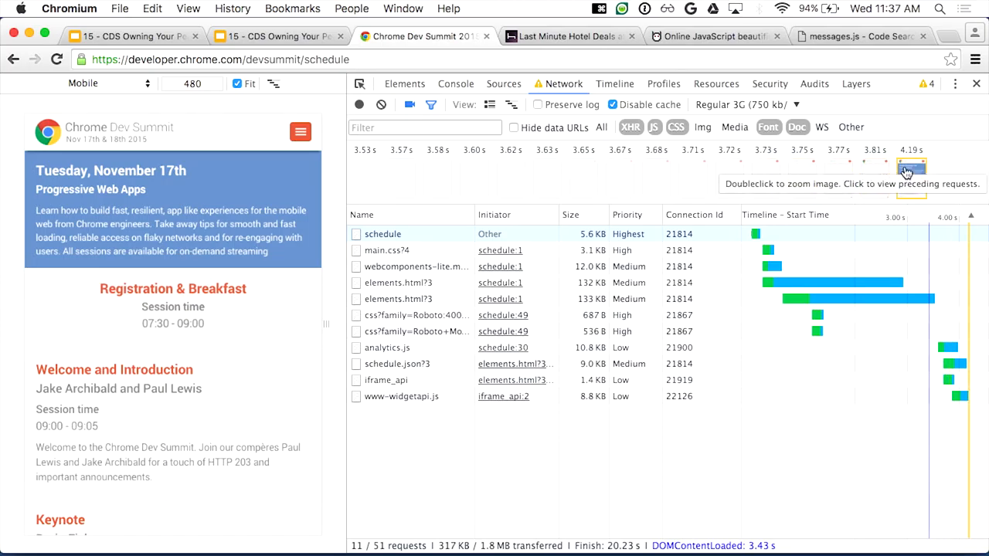
pyautogui.moveTo(924, 172)
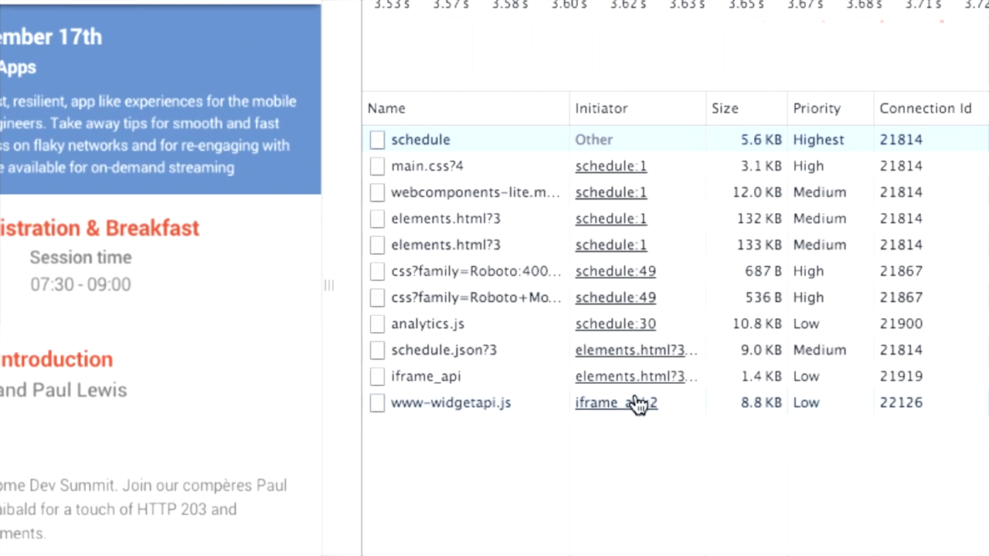
pyautogui.moveTo(615, 402)
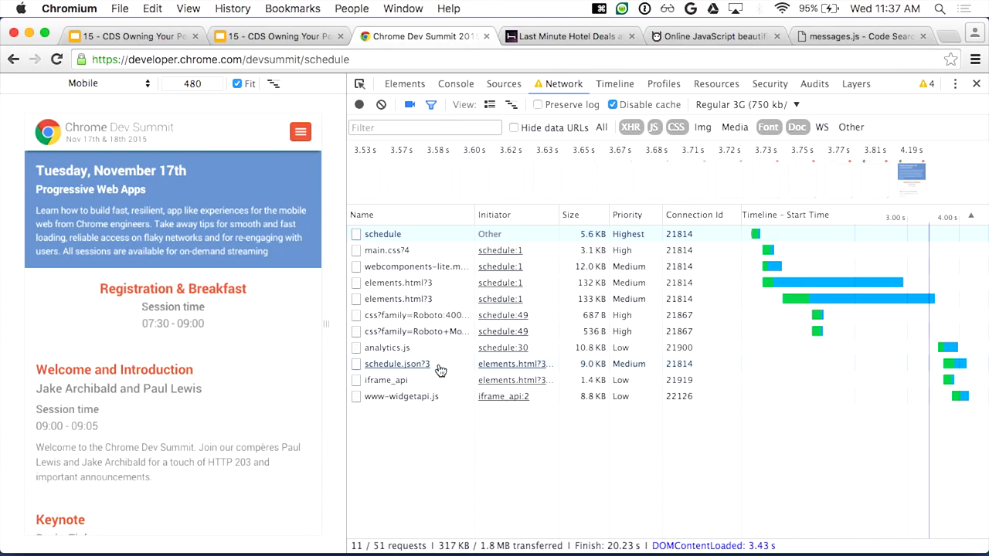
pyautogui.moveTo(396, 365)
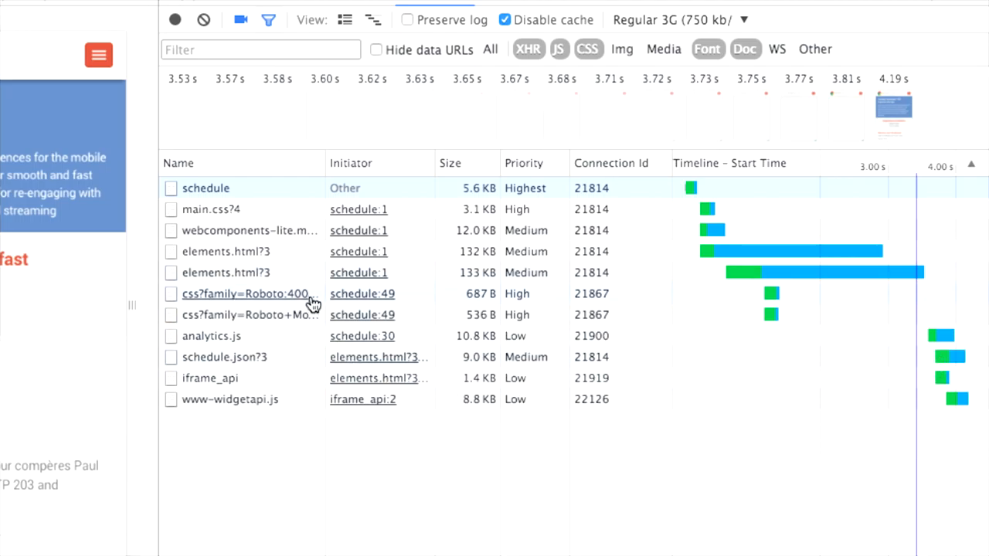
pyautogui.moveTo(322, 363)
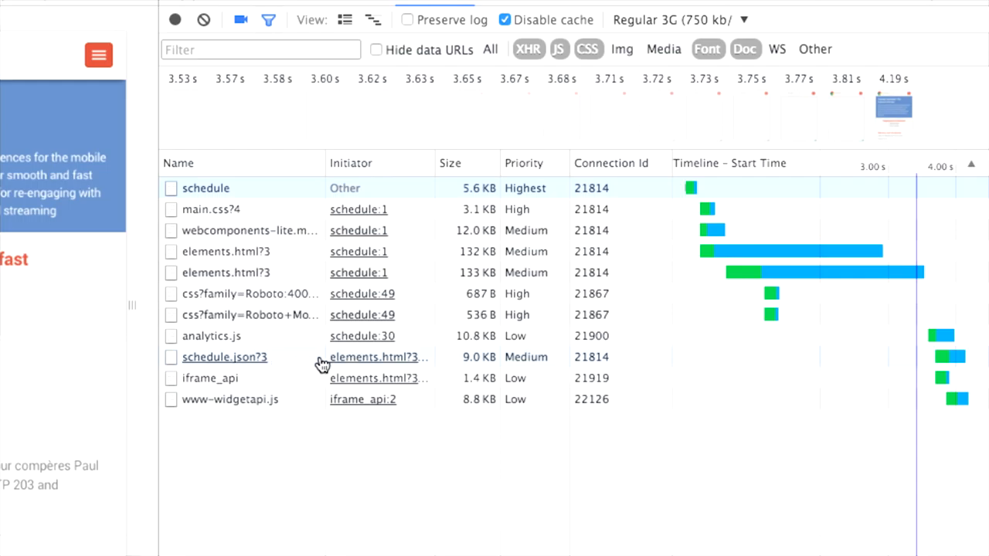
pyautogui.moveTo(280, 377)
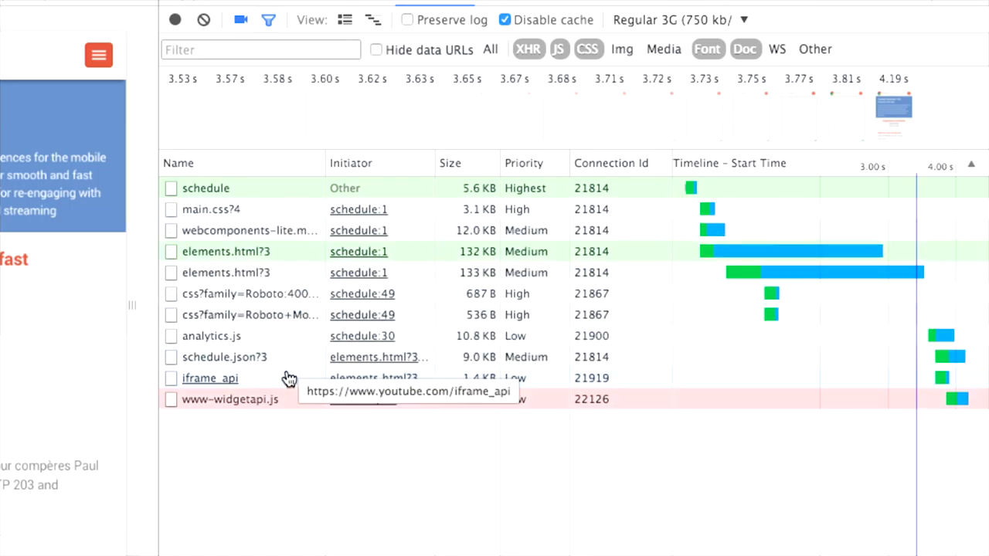
pyautogui.moveTo(290, 367)
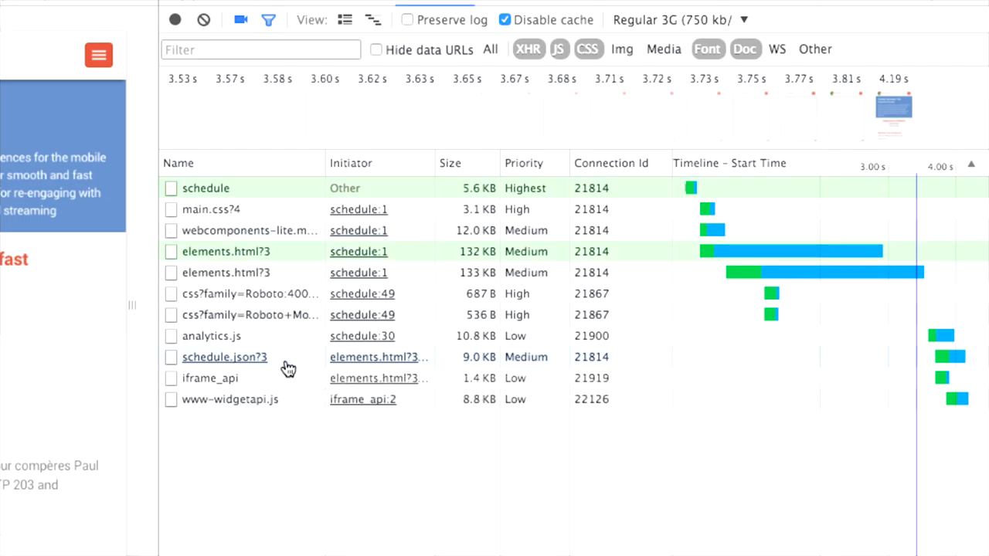
pyautogui.moveTo(224, 357)
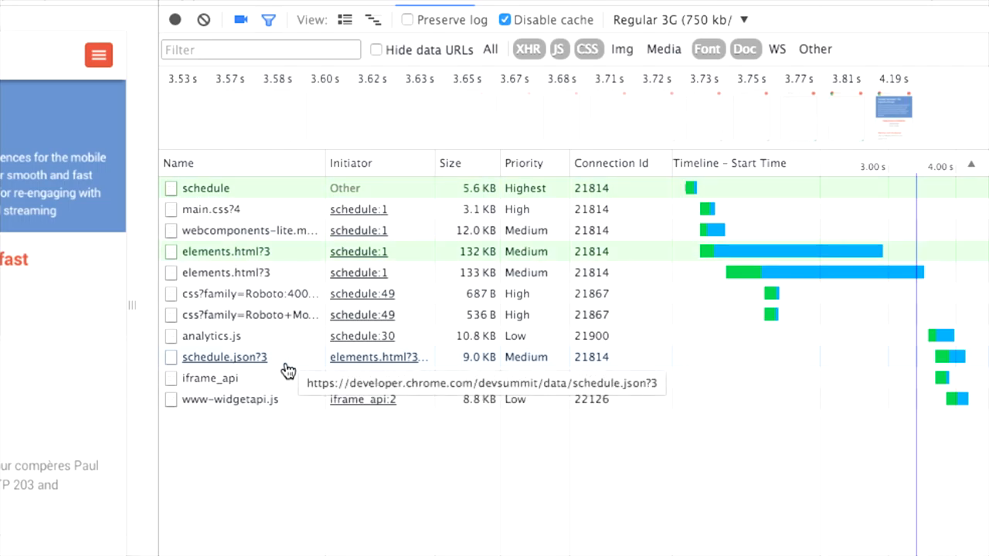
pyautogui.moveTo(323, 365)
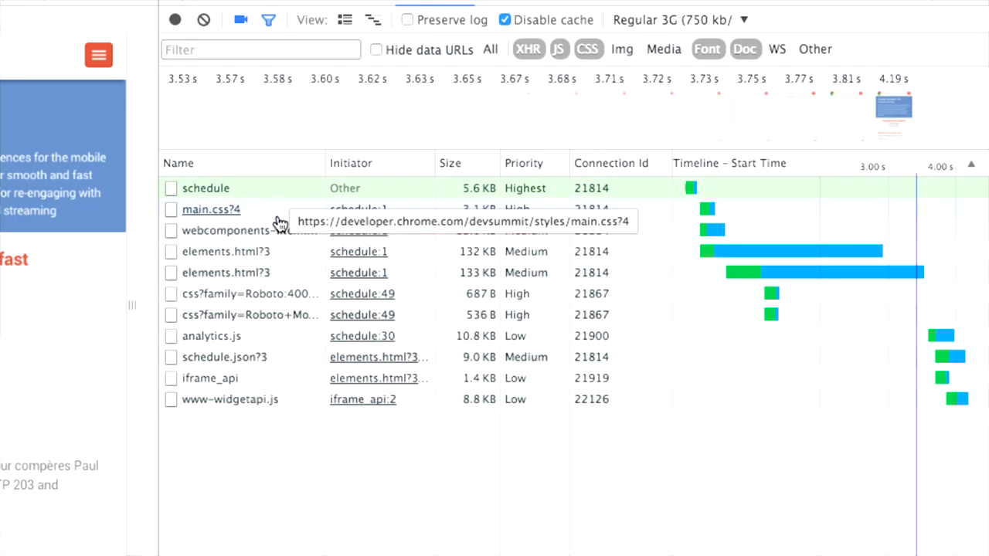
pyautogui.moveTo(270, 384)
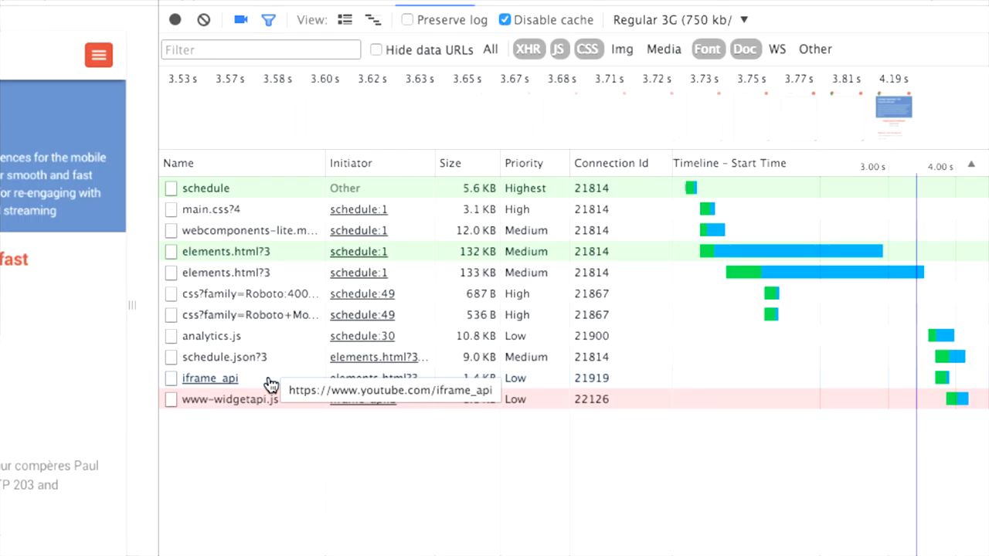
pyautogui.moveTo(269, 372)
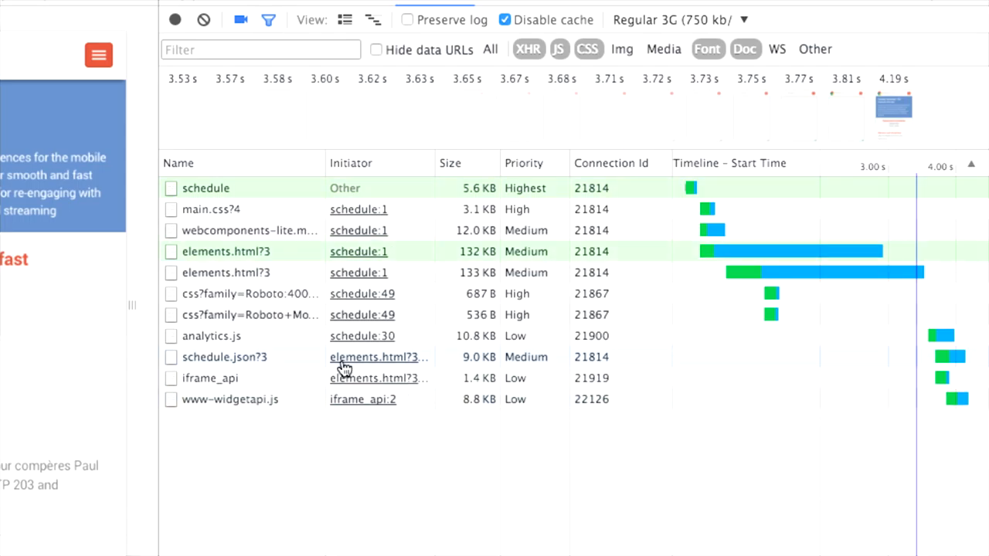
pyautogui.moveTo(564, 250)
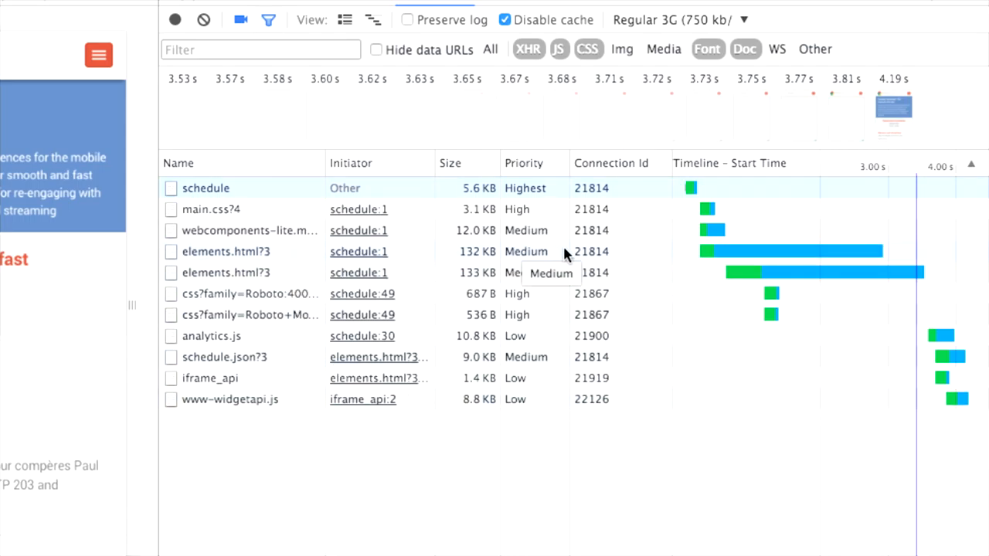
pyautogui.moveTo(244, 312)
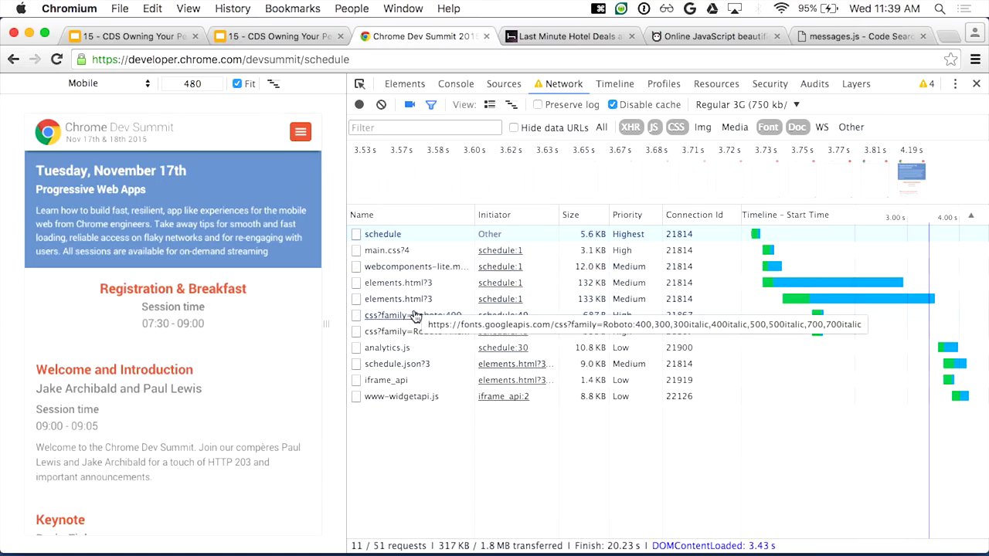
pyautogui.click(399, 300)
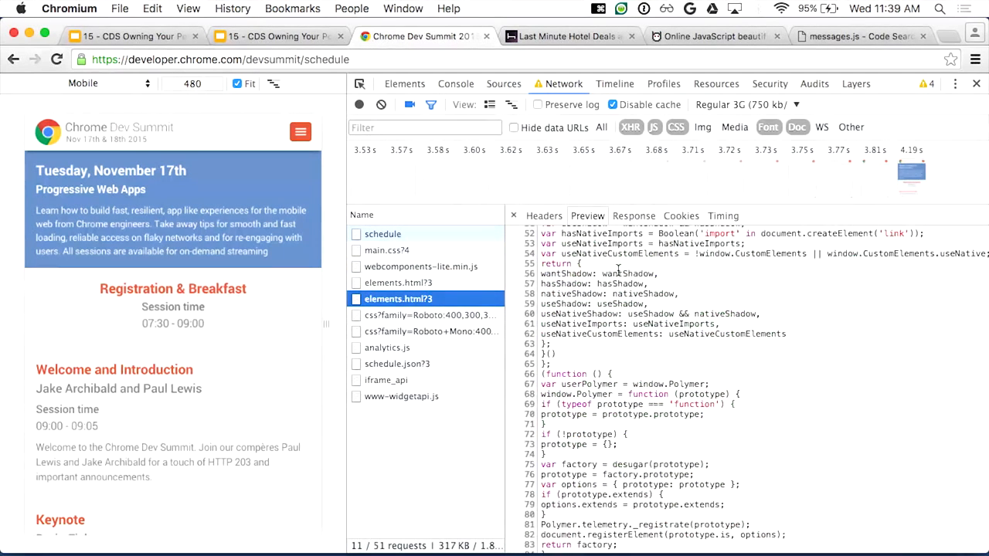
pyautogui.scroll(-3)
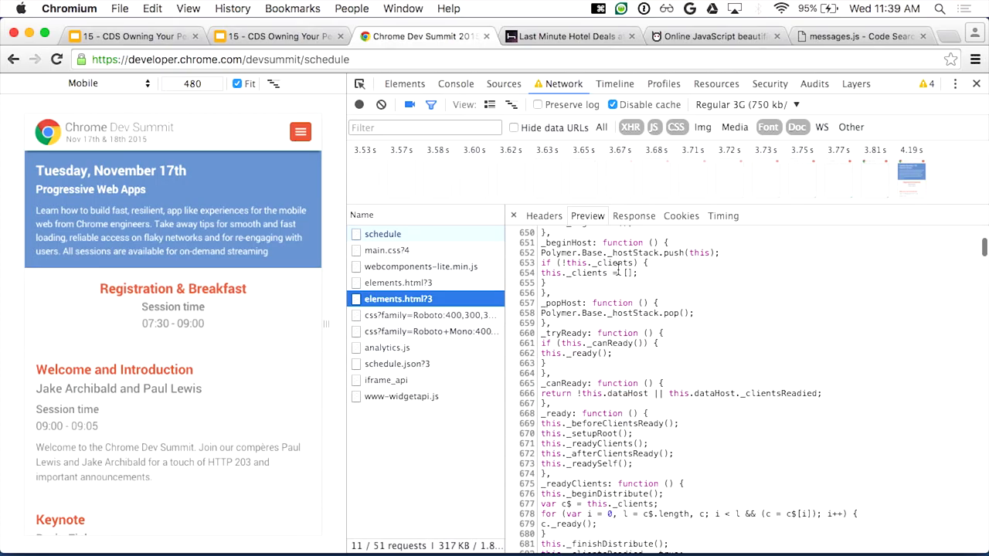
pyautogui.scroll(-3)
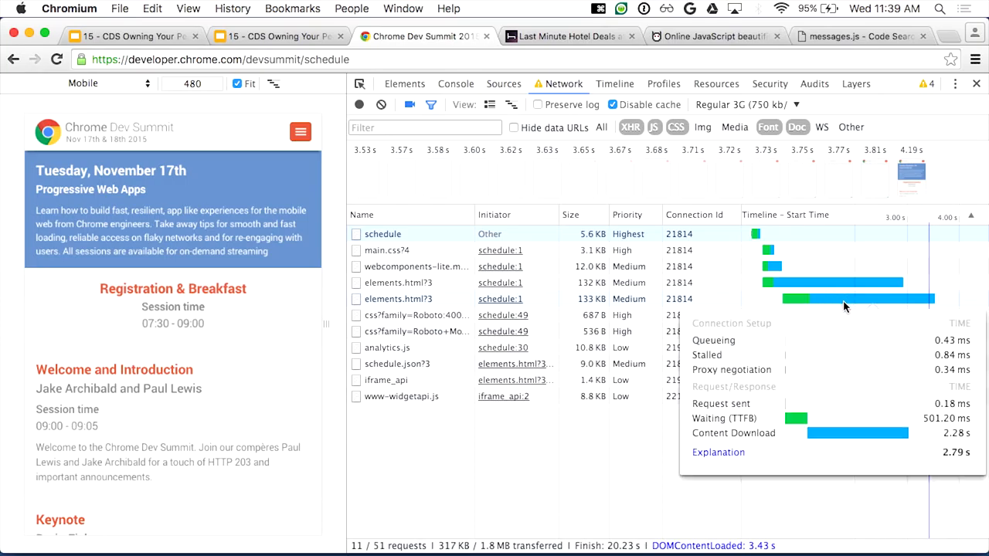
pyautogui.moveTo(844, 306)
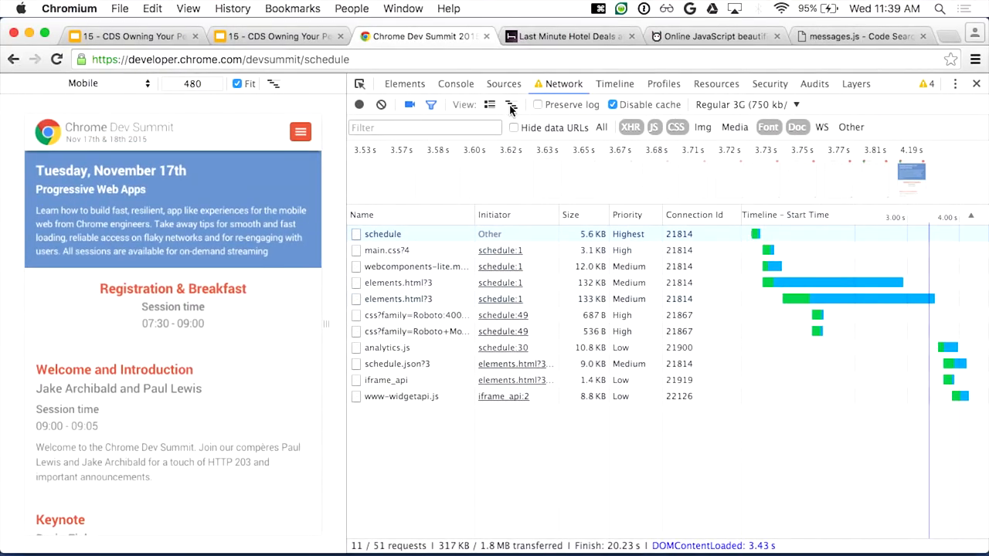
pyautogui.click(510, 105)
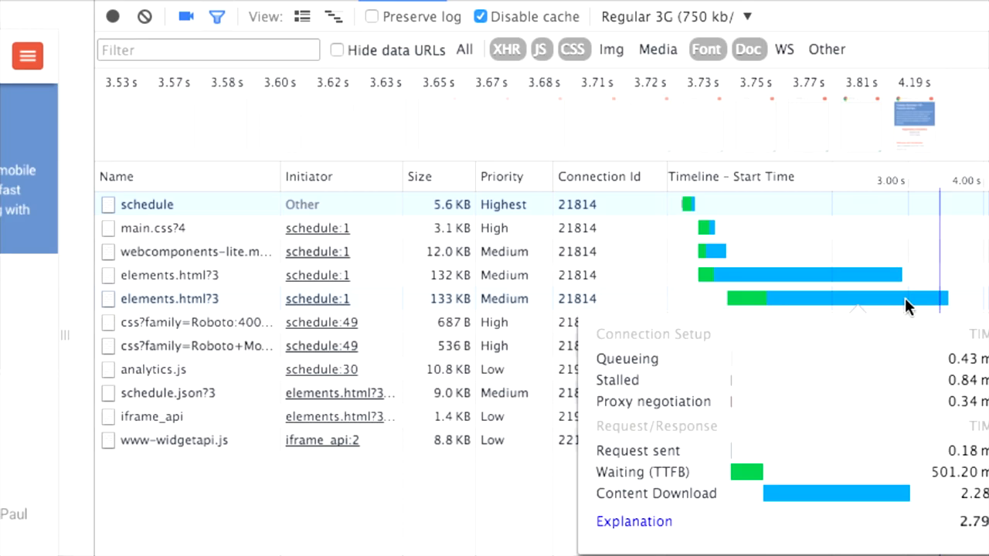
pyautogui.moveTo(977, 307)
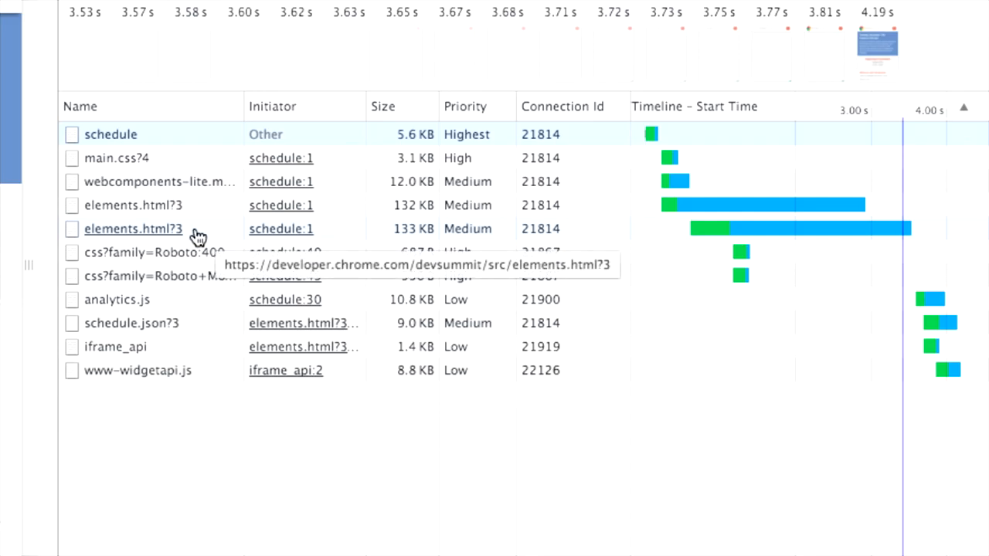
pyautogui.moveTo(819, 235)
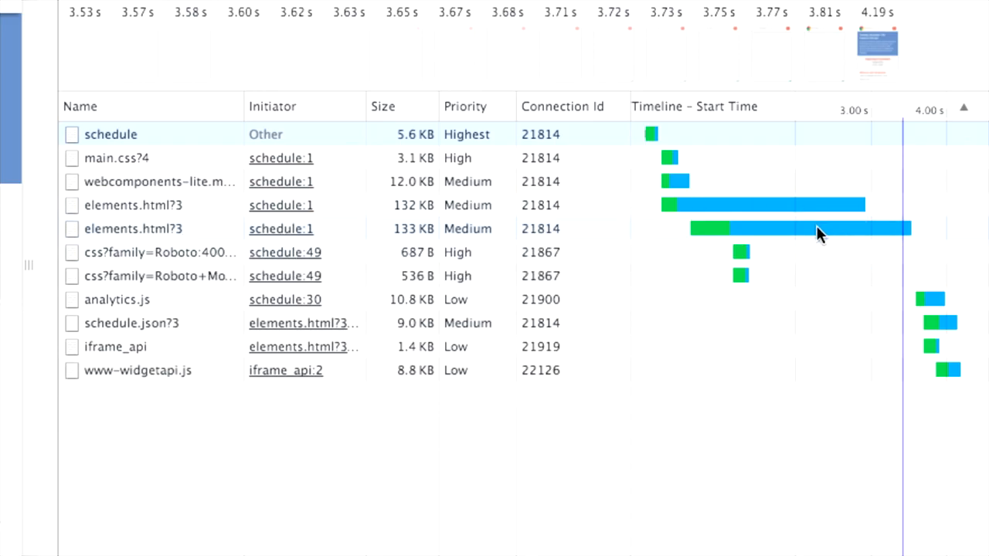
pyautogui.moveTo(927, 213)
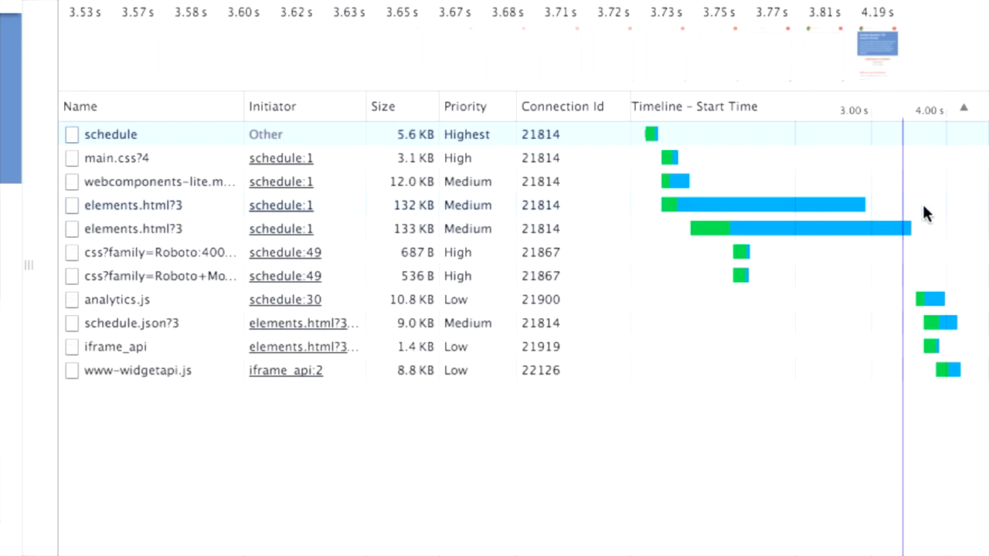
pyautogui.moveTo(835, 229)
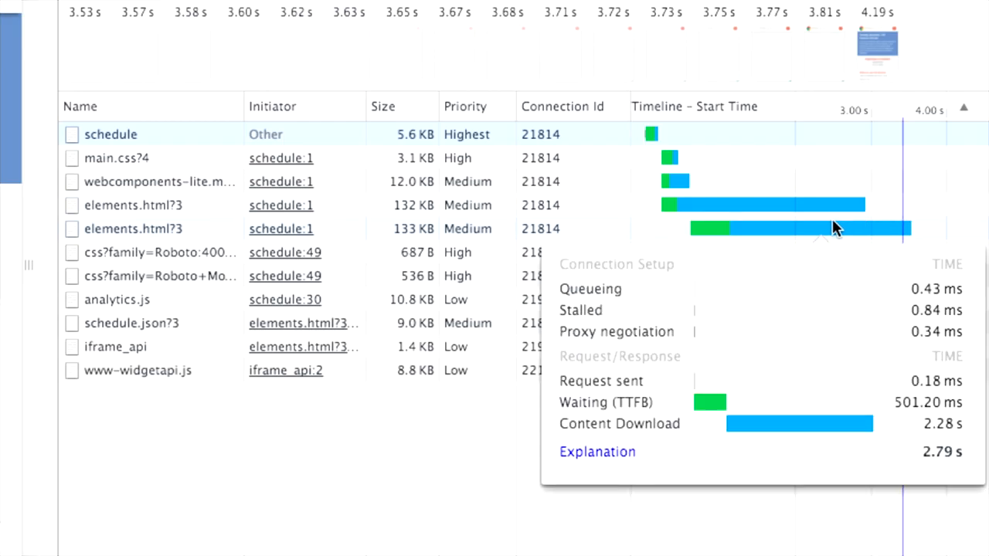
pyautogui.moveTo(819, 235)
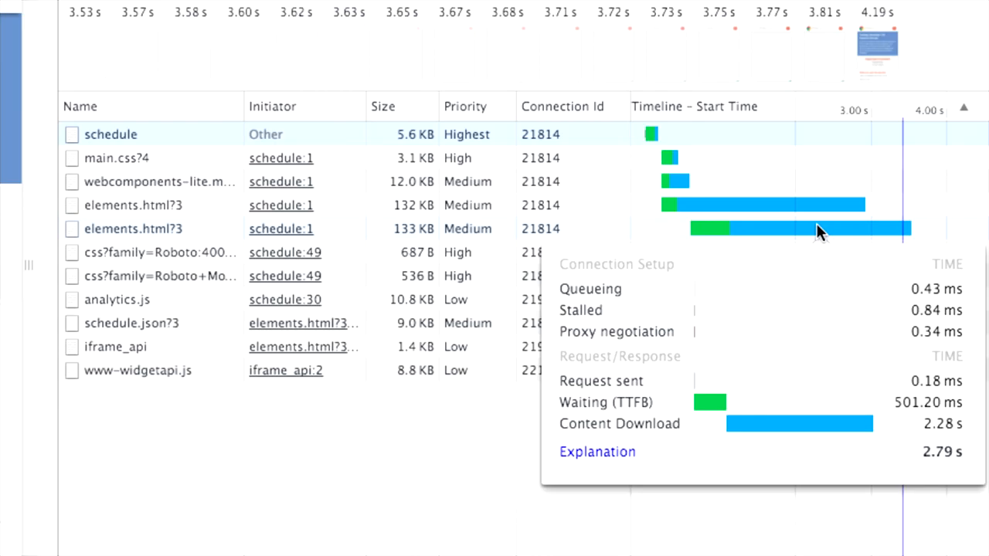
pyautogui.moveTo(630, 226)
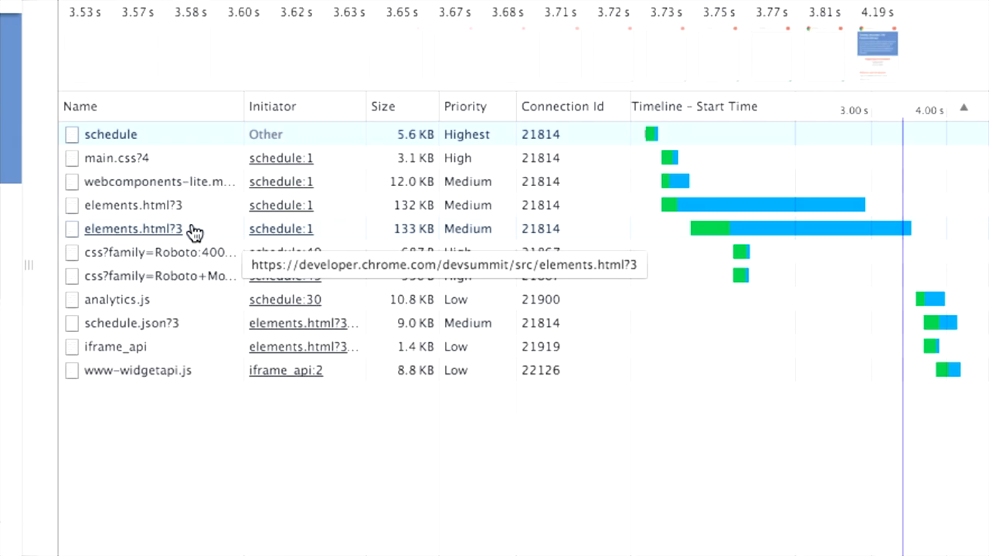
pyautogui.click(800, 229)
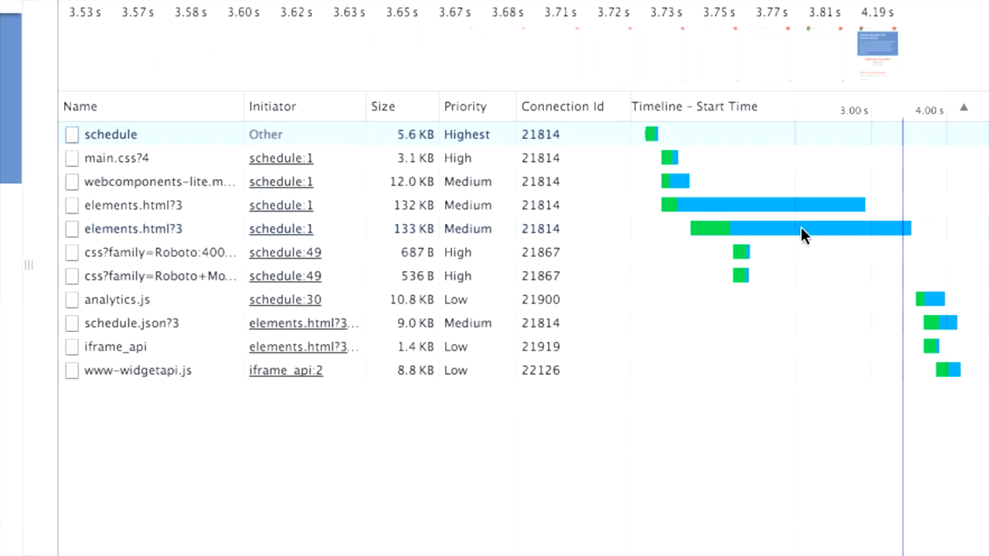
pyautogui.moveTo(812, 230)
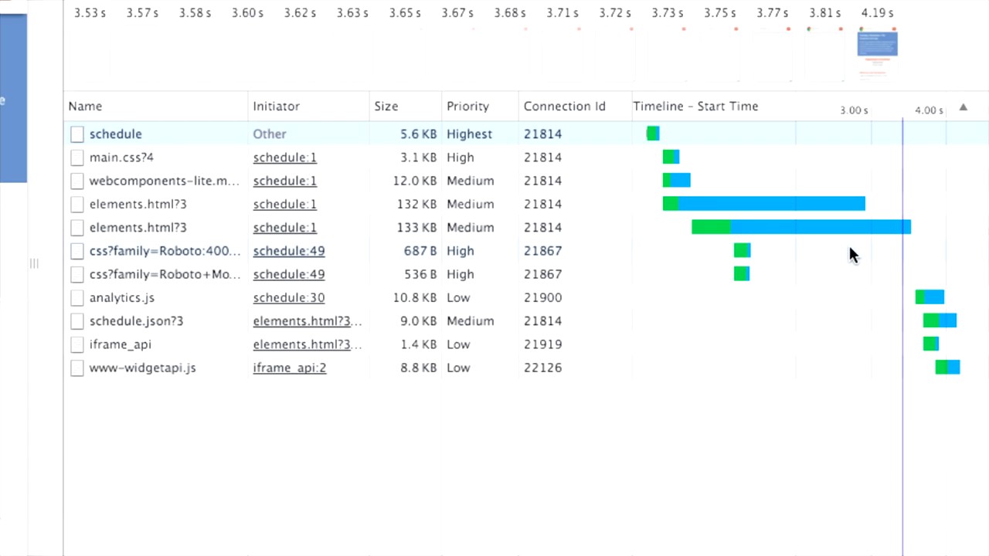
pyautogui.moveTo(822, 300)
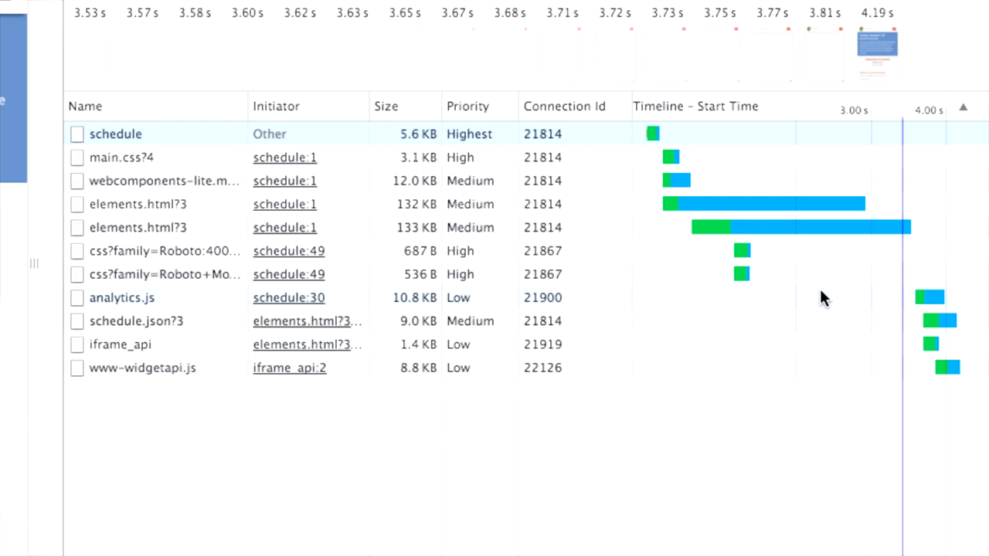
pyautogui.moveTo(796, 192)
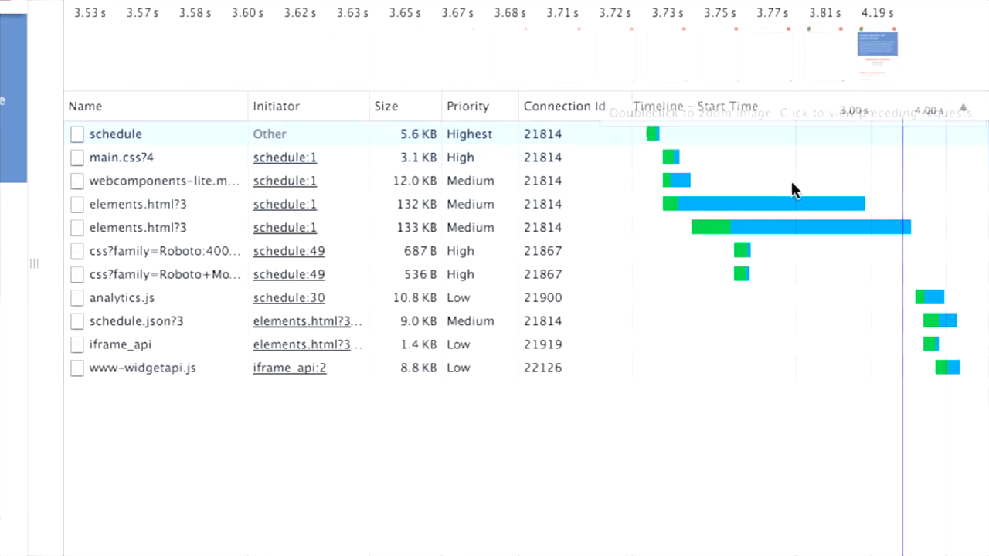
pyautogui.moveTo(693, 325)
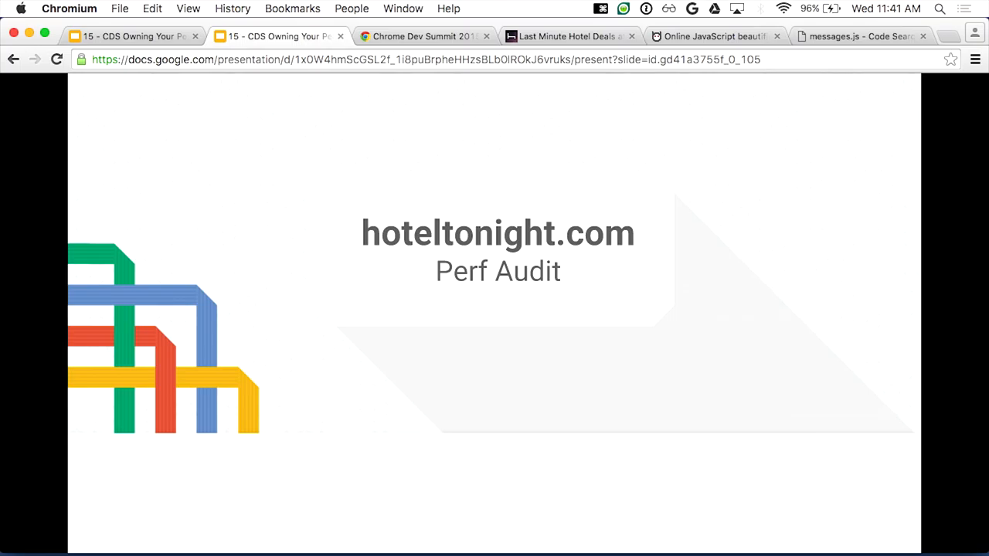
# Step: Switch from the Perf Audit slide to the hoteltonight.com tab with DevTools open
pyautogui.click(569, 36)
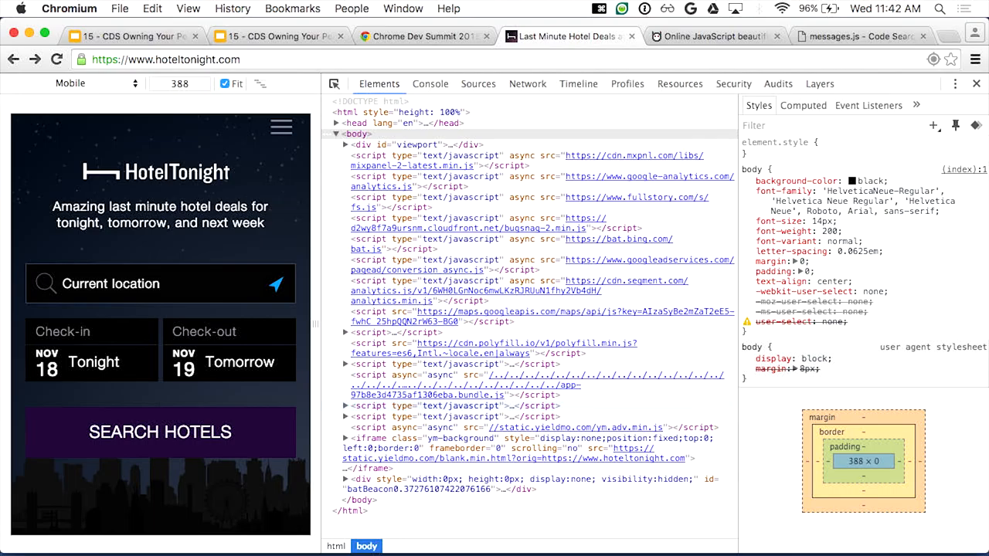
# Step: Move to the Timeline panel and enable Screenshots capture for the hoteltonight.com reload
pyautogui.click(528, 83)
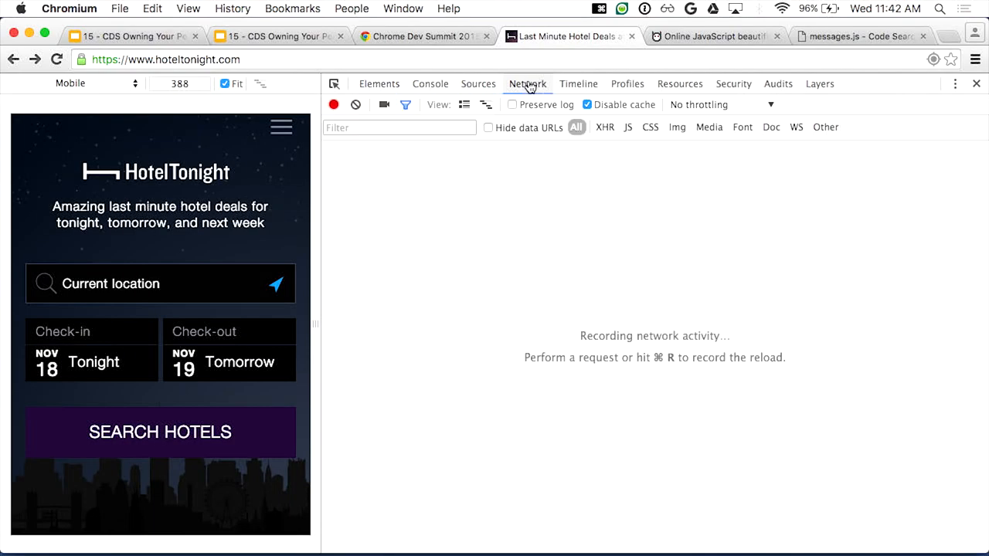
pyautogui.click(578, 83)
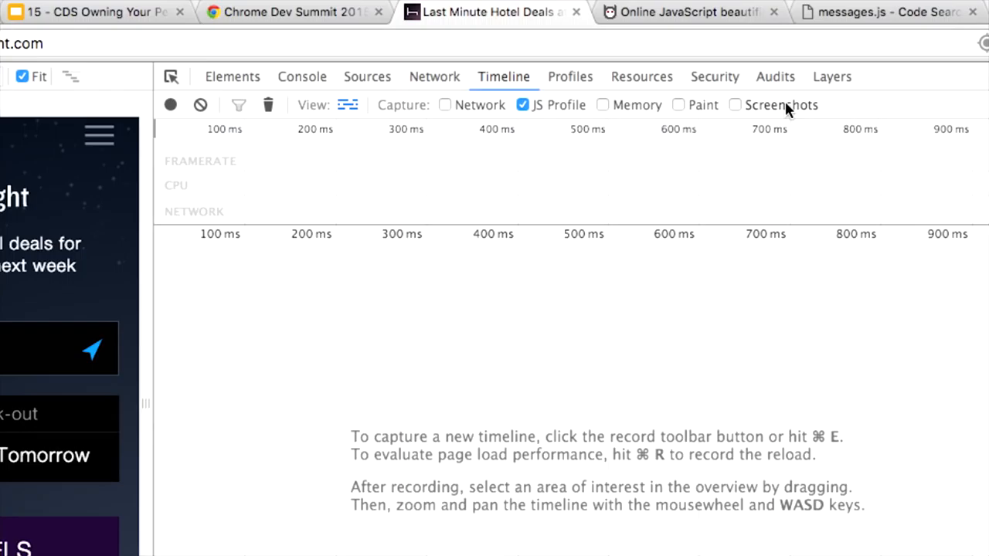
pyautogui.click(736, 105)
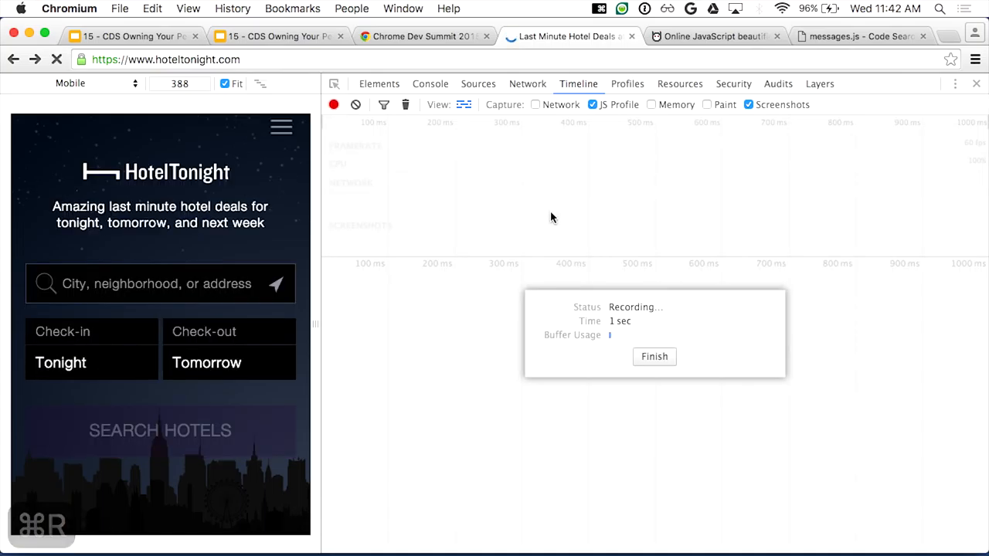
# Step: Finish the timeline recording so the load filmstrip and Summary pie chart appear
pyautogui.click(653, 355)
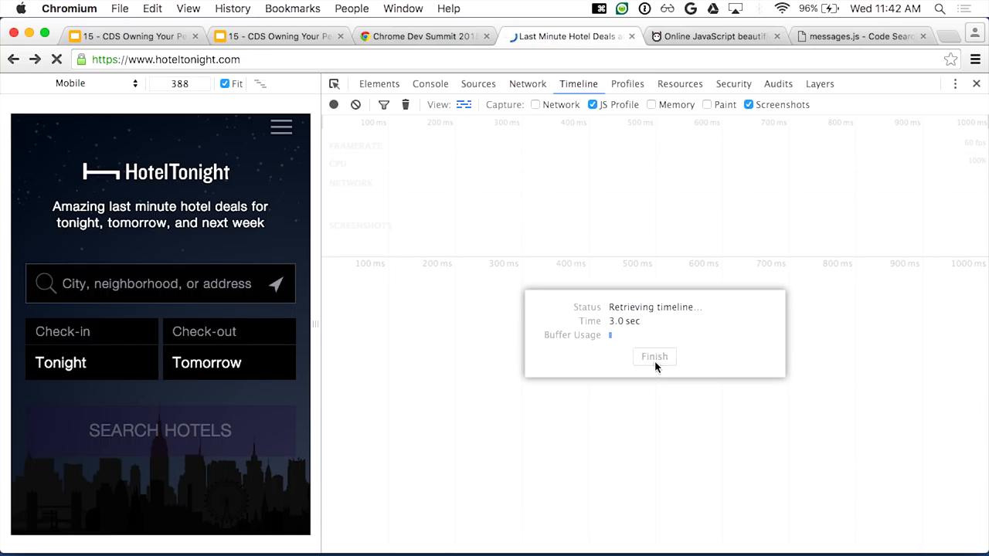
pyautogui.click(656, 355)
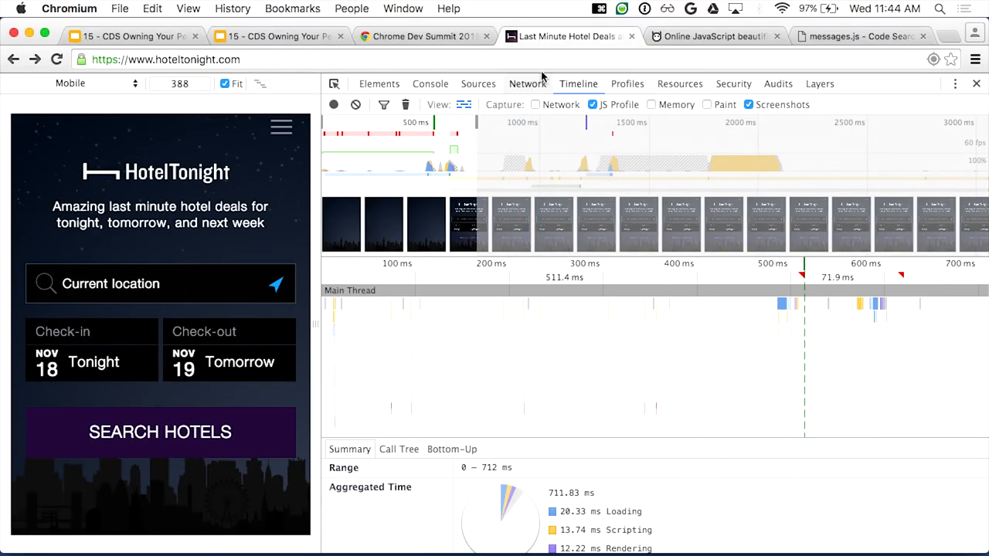
pyautogui.moveTo(534, 106)
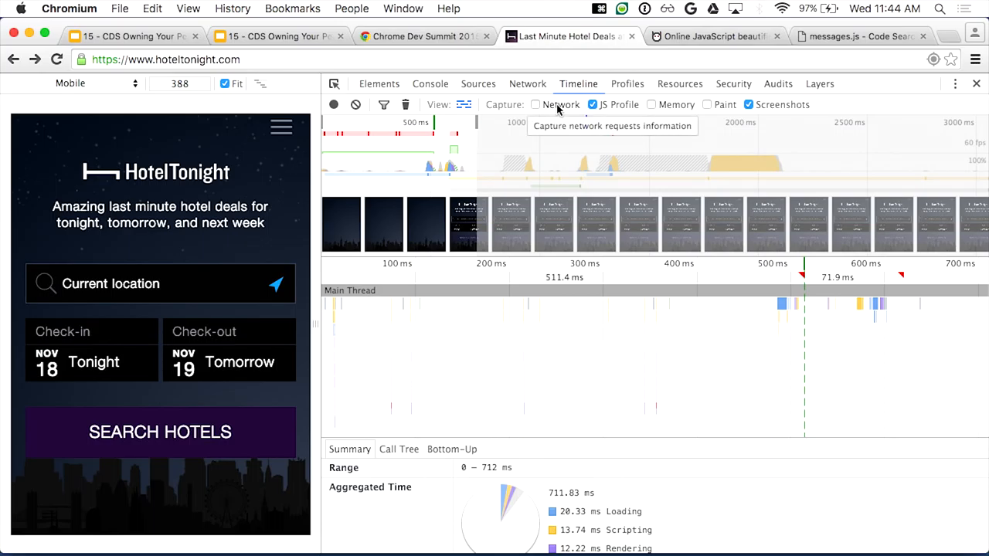
# Step: Re-record with Network capture, inspect the long 511 ms frame, and summarise the first ~600 ms
pyautogui.click(534, 105)
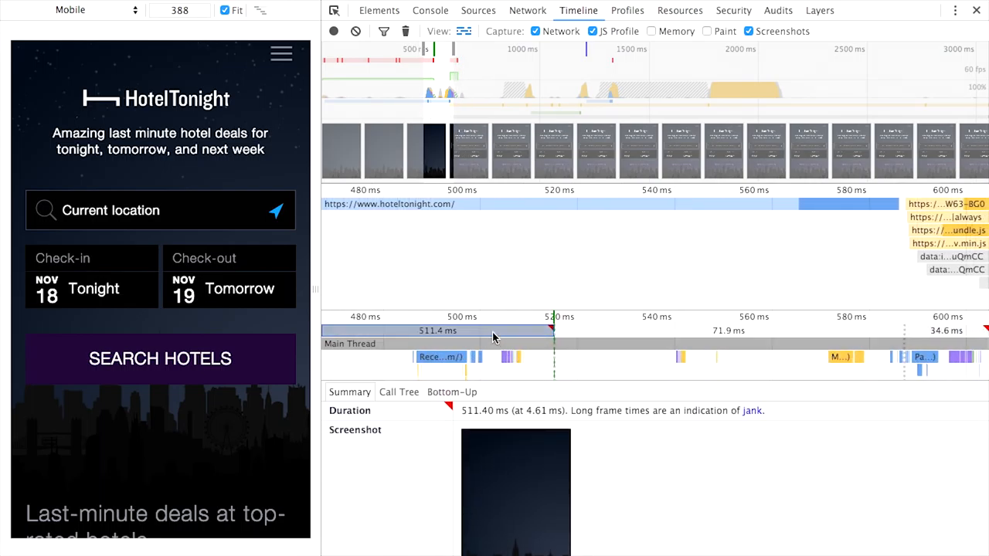
pyautogui.click(726, 330)
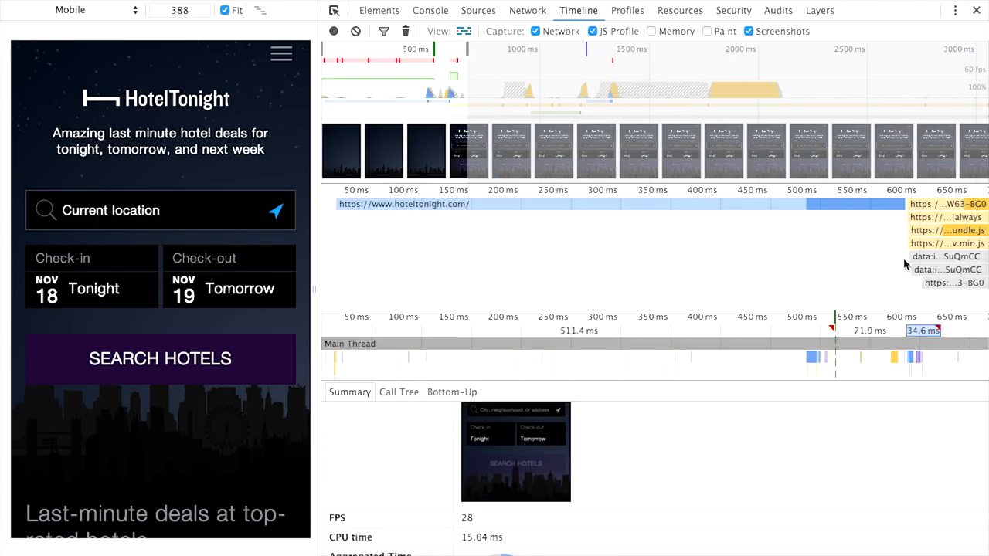
pyautogui.moveTo(806, 358); pyautogui.dragTo(919, 358)
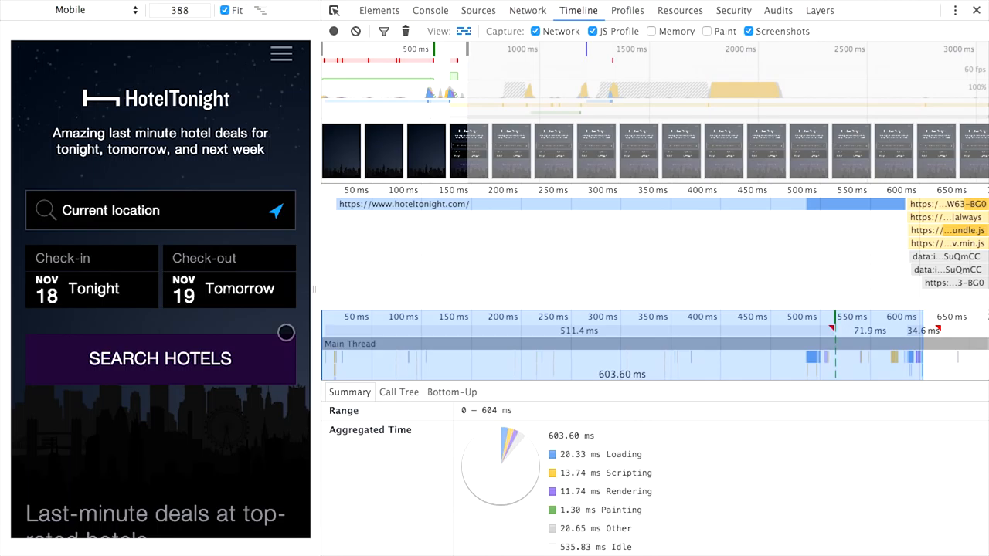
pyautogui.moveTo(893, 365)
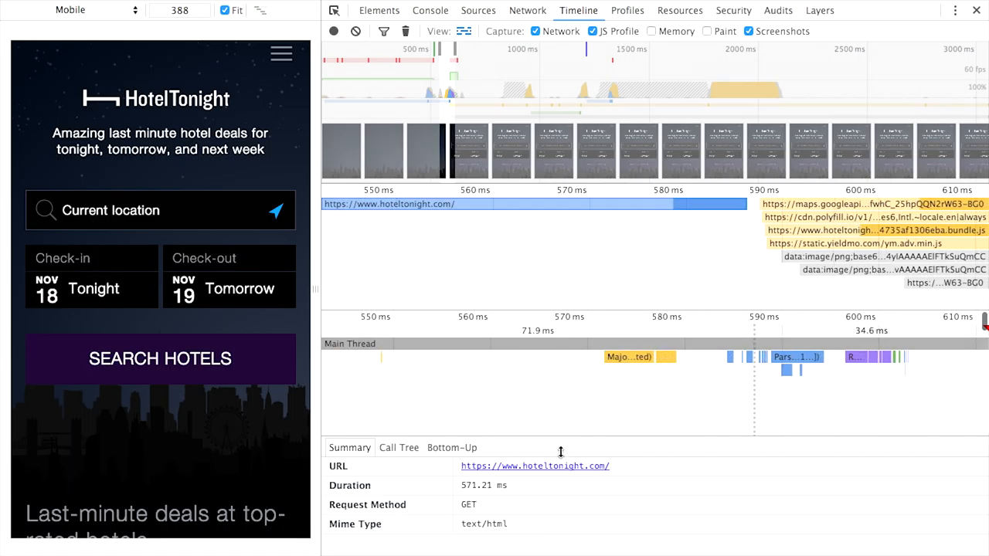
# Step: View the hoteltonight.com (index) source in Sources and pretty-print its minified markup
pyautogui.click(479, 10)
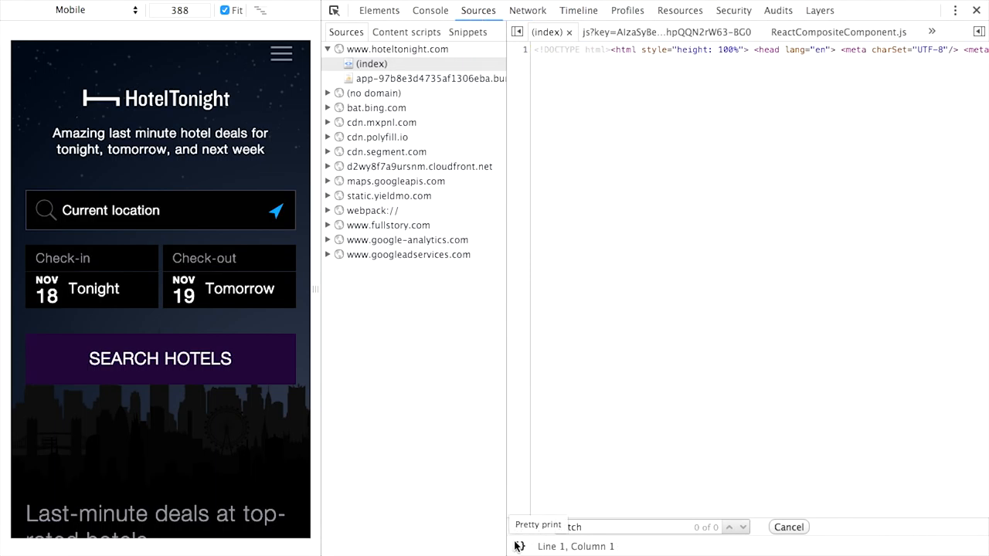
pyautogui.click(537, 525)
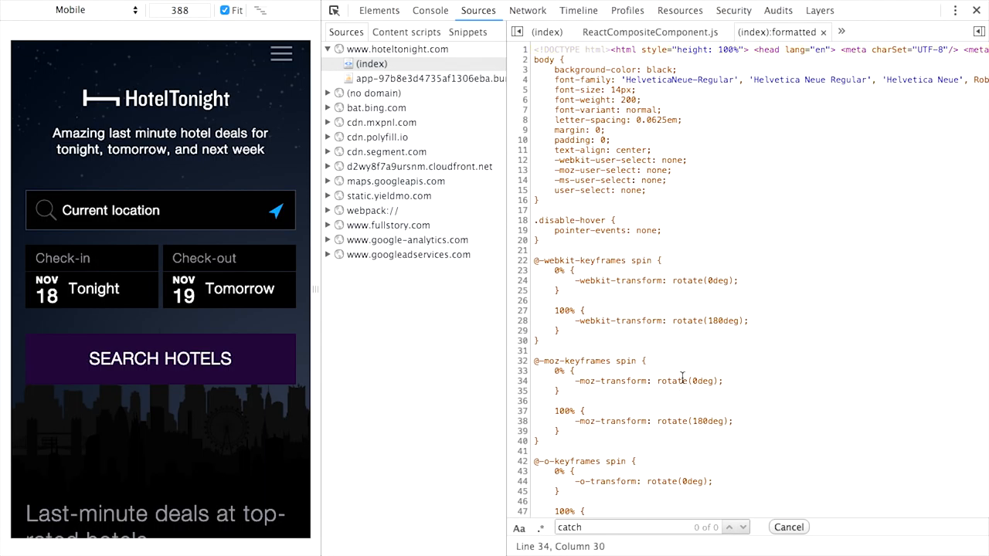
pyautogui.scroll(-3)
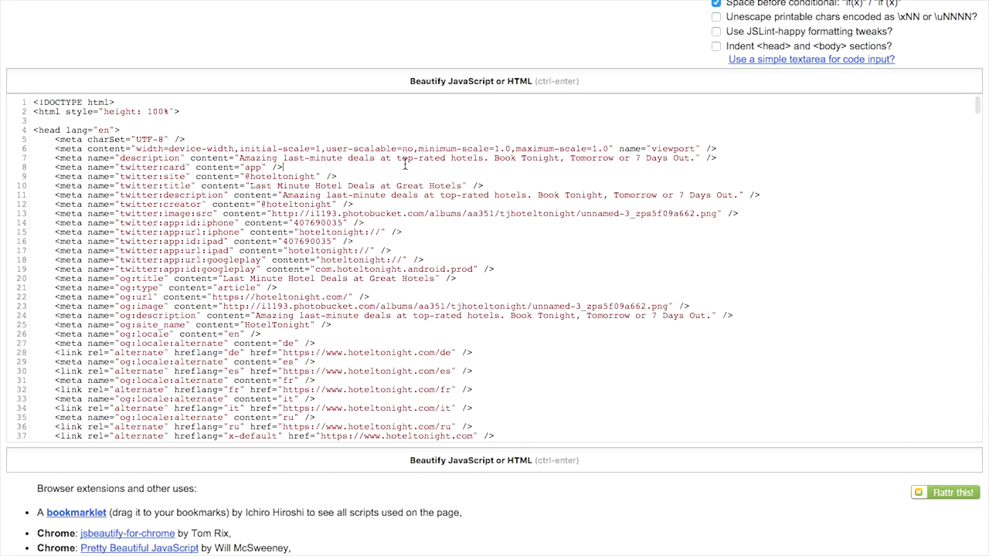
# Step: Scroll through the beautified hoteltonight.com markup in the online beautifier
pyautogui.scroll(-3)
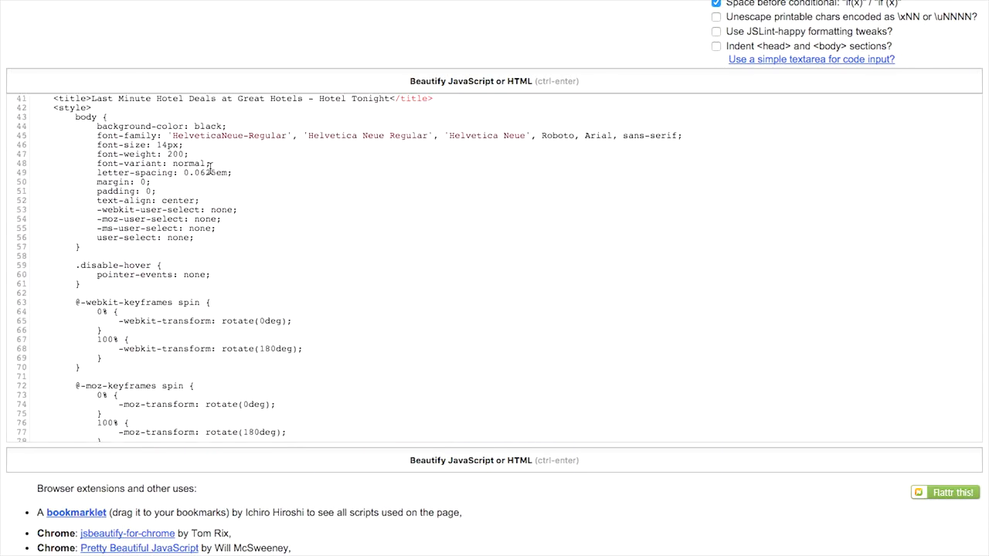
pyautogui.scroll(-3)
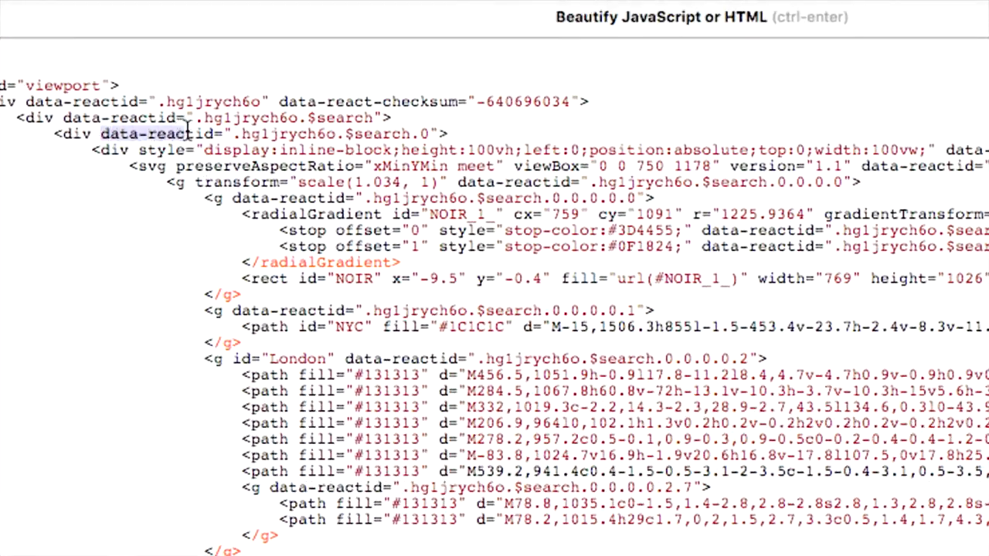
pyautogui.scroll(-3)
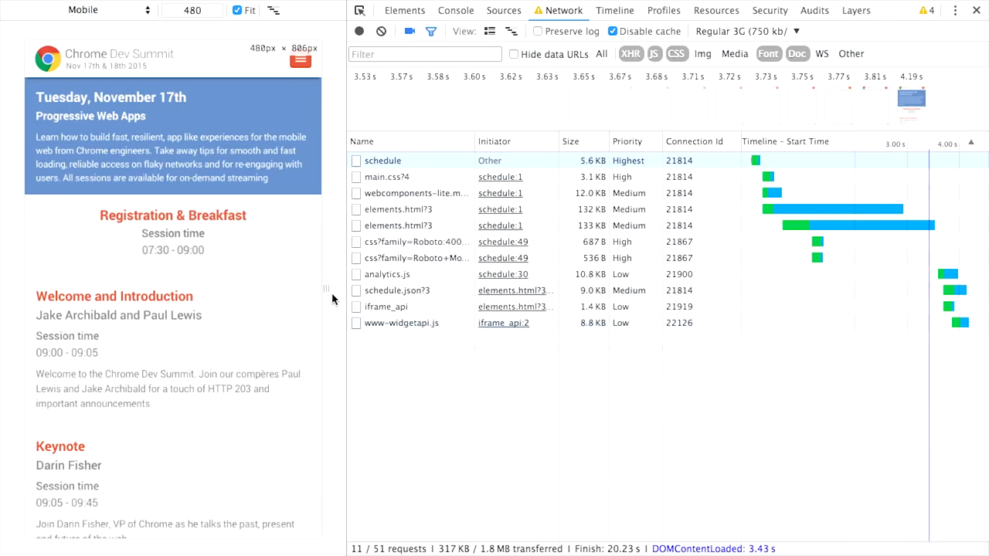
# Step: Return from Sources to the recorded hoteltonight.com timeline with its filmstrip and requests
pyautogui.click(477, 9)
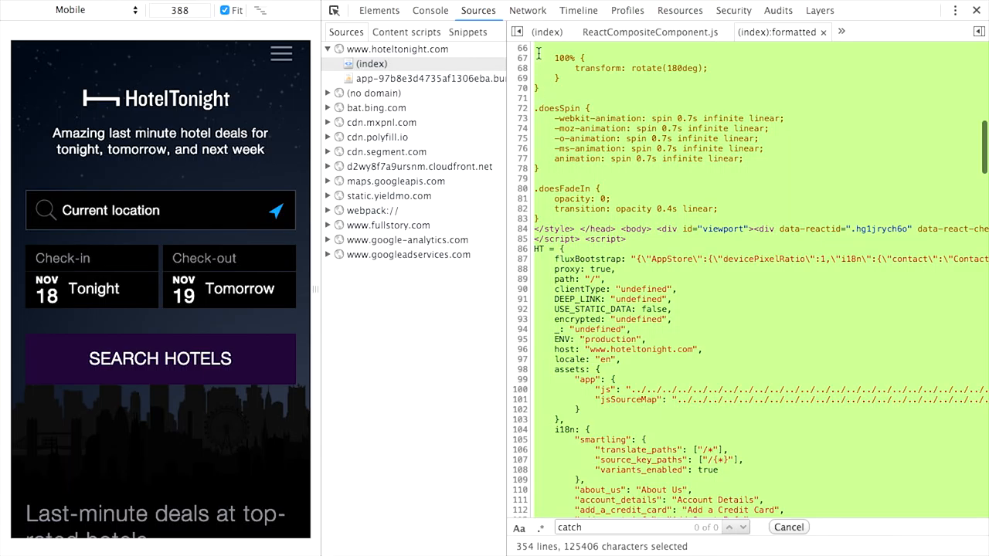
pyautogui.click(577, 10)
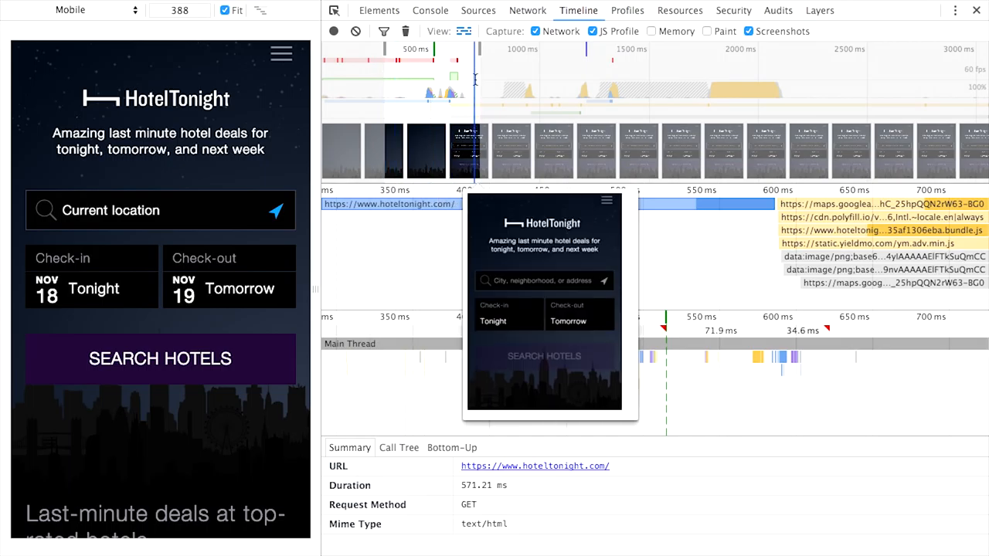
pyautogui.moveTo(334, 31)
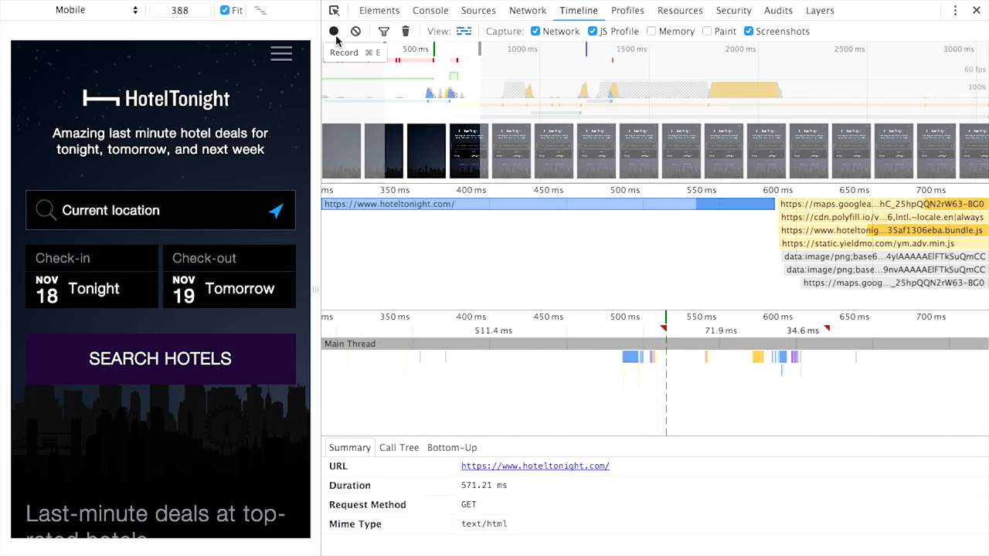
# Step: Record a fresh timeline while running a Silicon Valley hotel search, then finish and load the trace
pyautogui.click(334, 31)
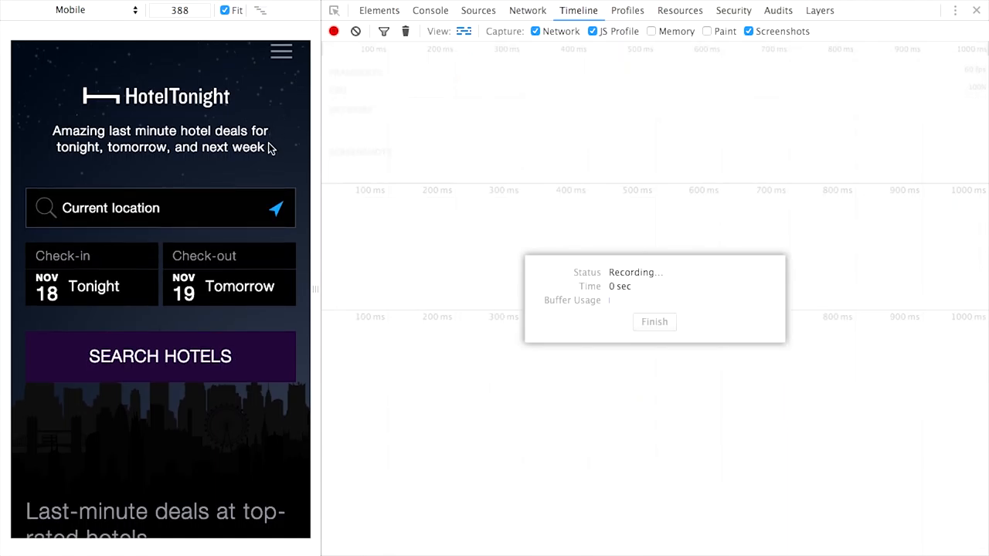
pyautogui.click(161, 356)
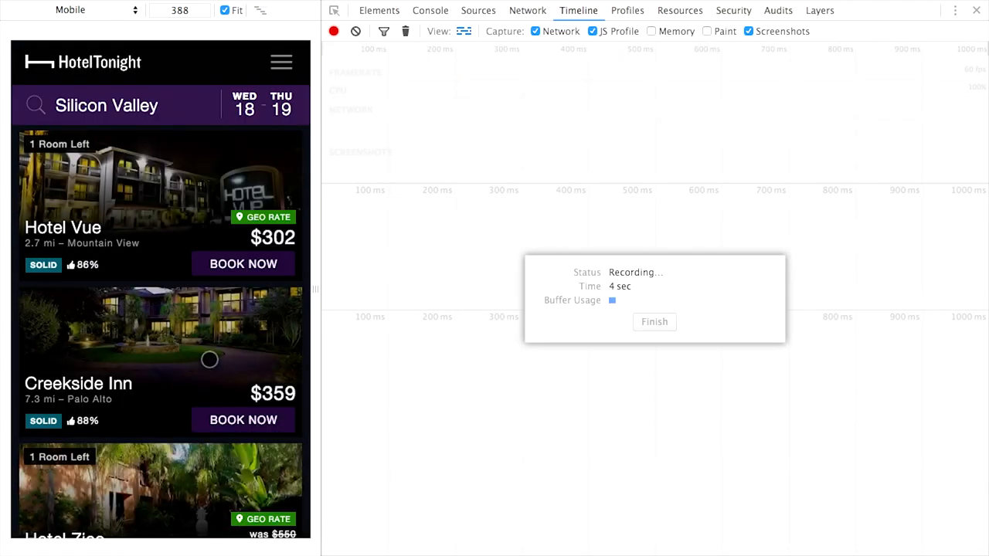
pyautogui.click(653, 321)
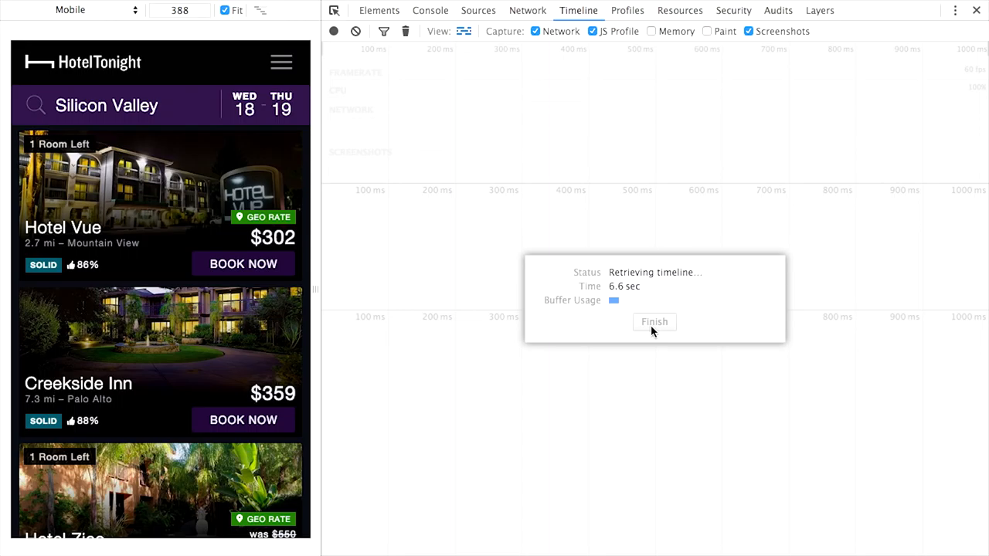
pyautogui.click(655, 323)
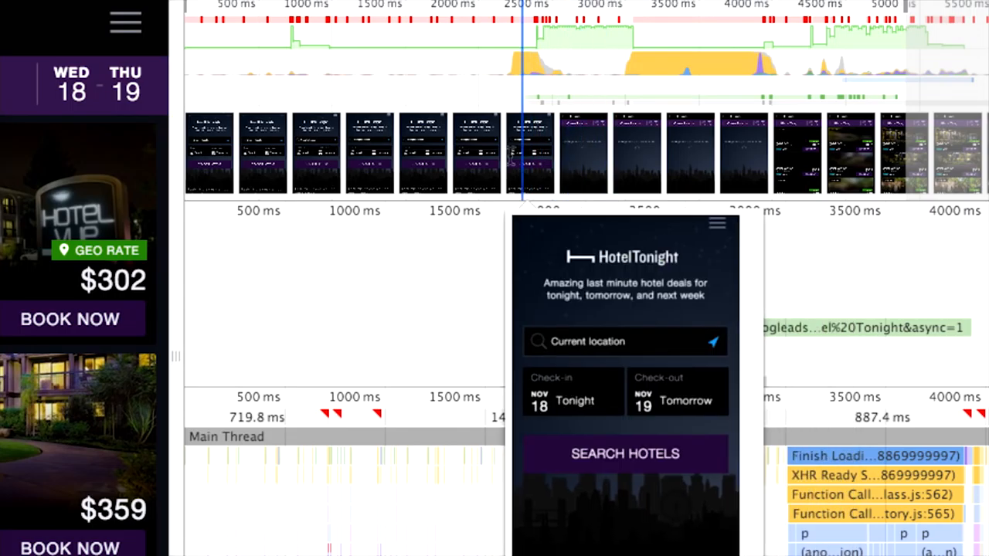
# Step: Zoom the flame chart onto the XHR Ready State Change block to read its anonymous React frames
pyautogui.click(625, 455)
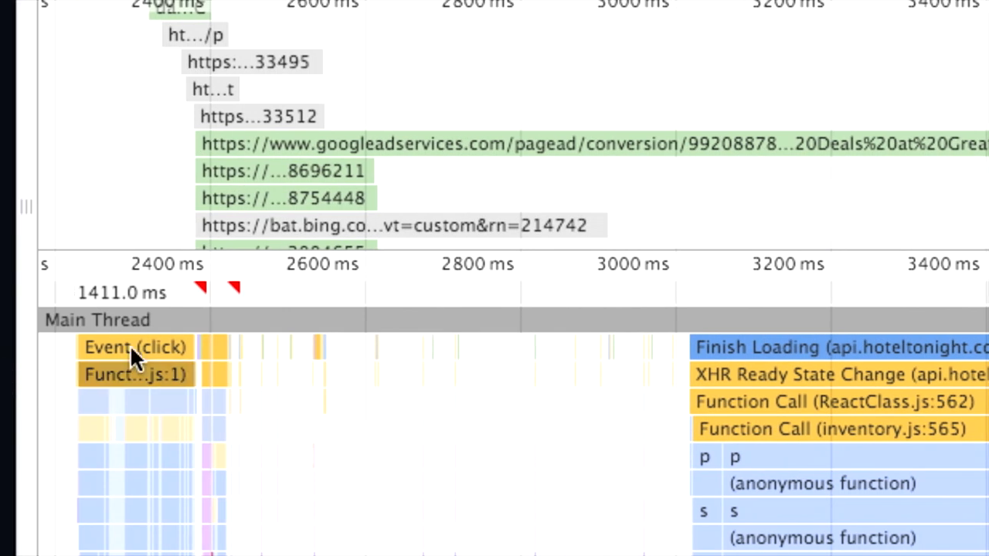
pyautogui.moveTo(683, 213)
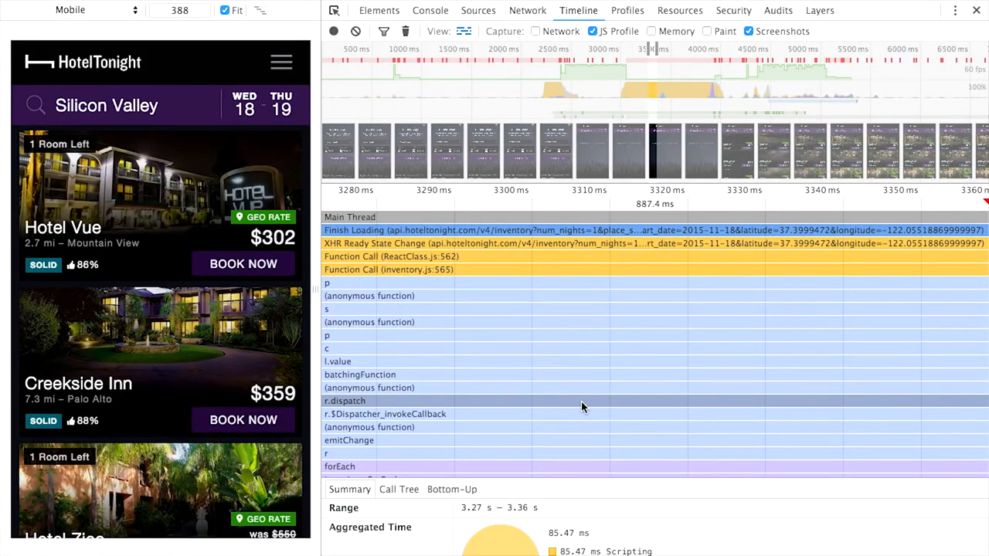
pyautogui.moveTo(569, 408)
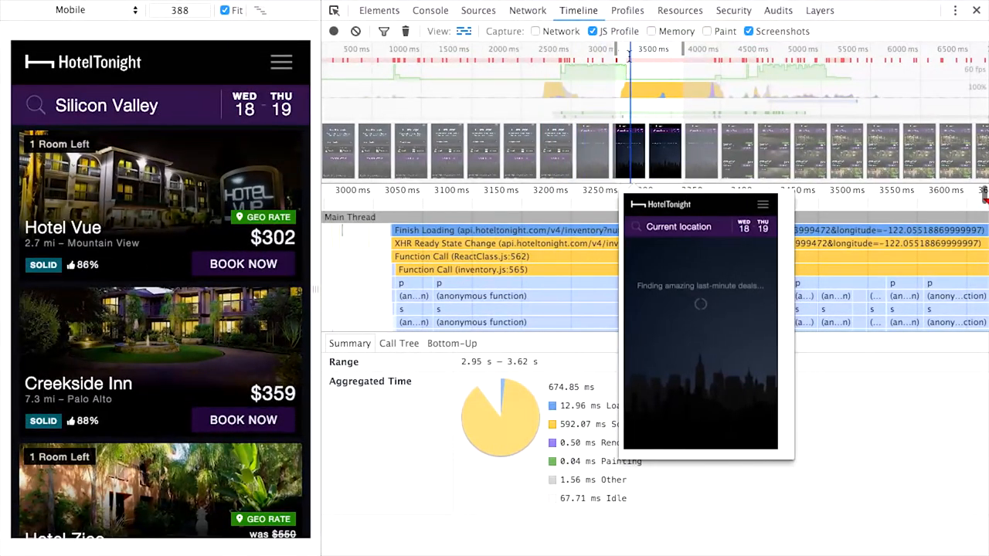
# Step: Start a JavaScript CPU profile from Profiles, then return to the Timeline's scripting-dominated breakdown
pyautogui.click(627, 9)
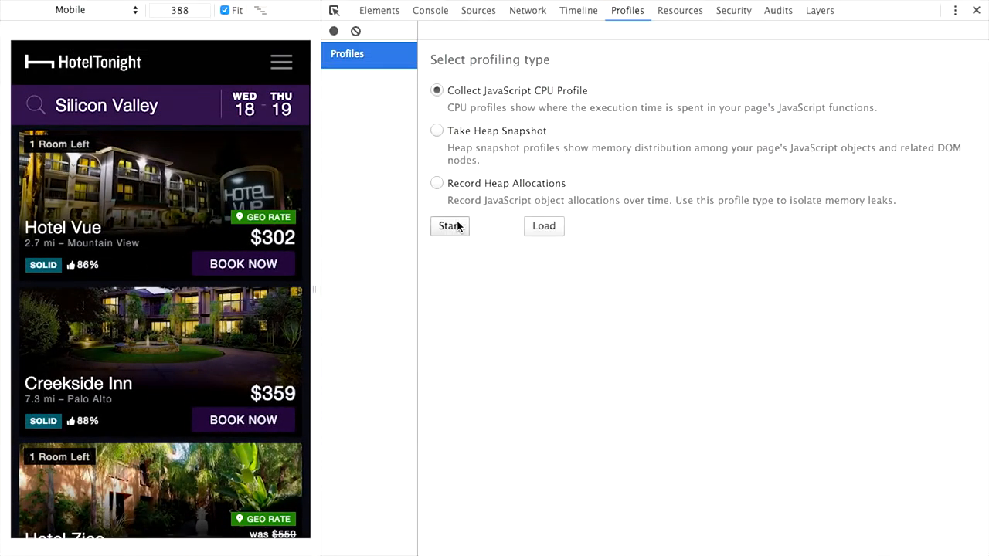
pyautogui.click(448, 226)
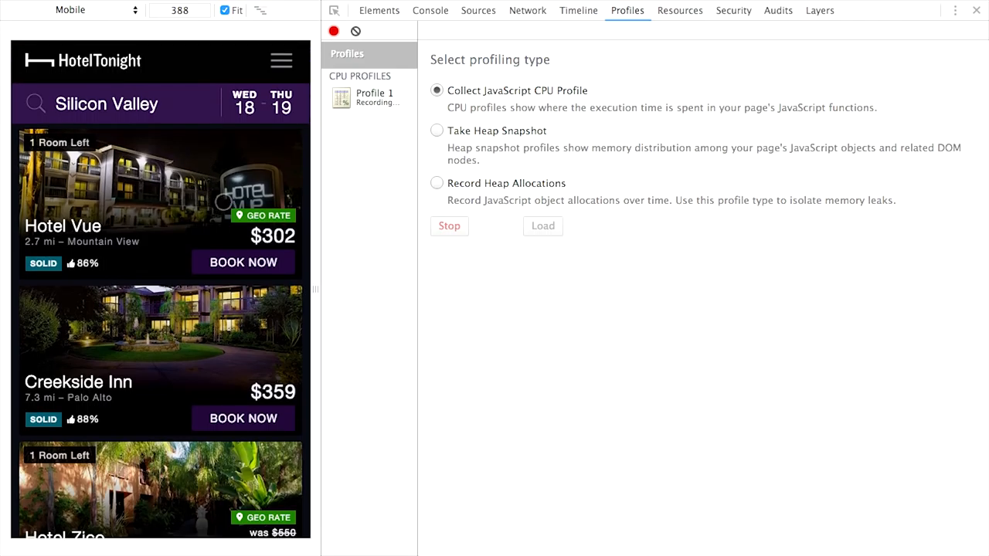
pyautogui.click(448, 226)
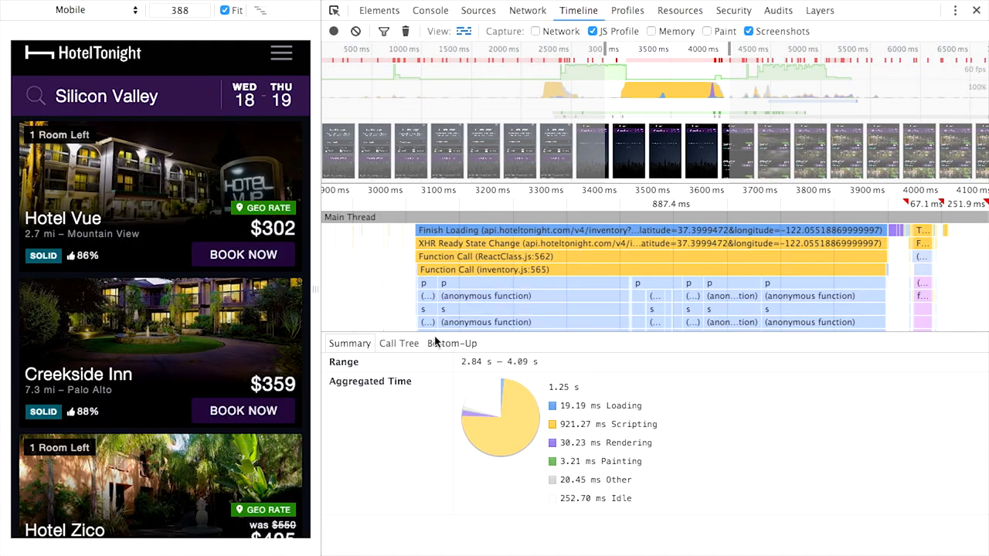
# Step: Show the Call Tree and expand Finish Loading > XHR Ready State Change into its nested anonymous functions
pyautogui.click(399, 343)
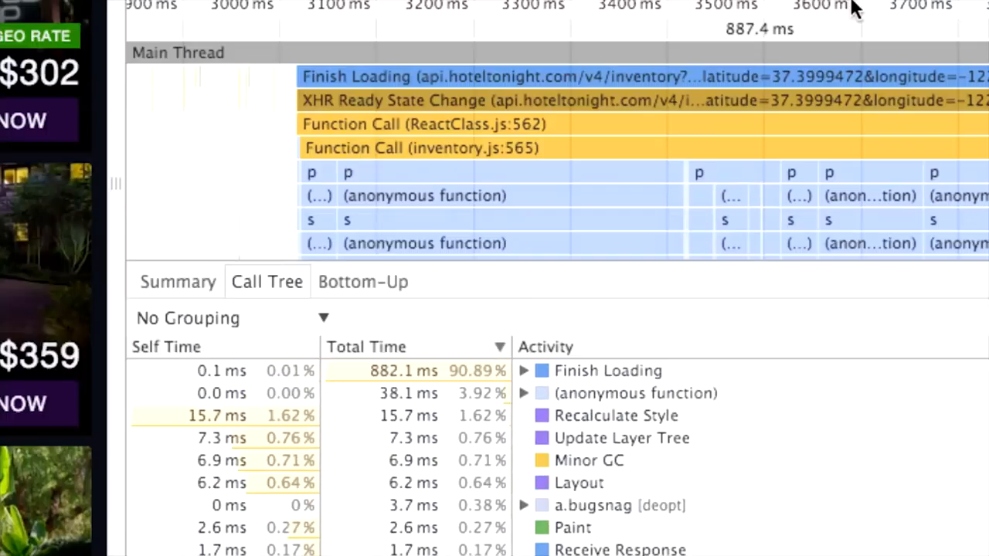
pyautogui.scroll(-3)
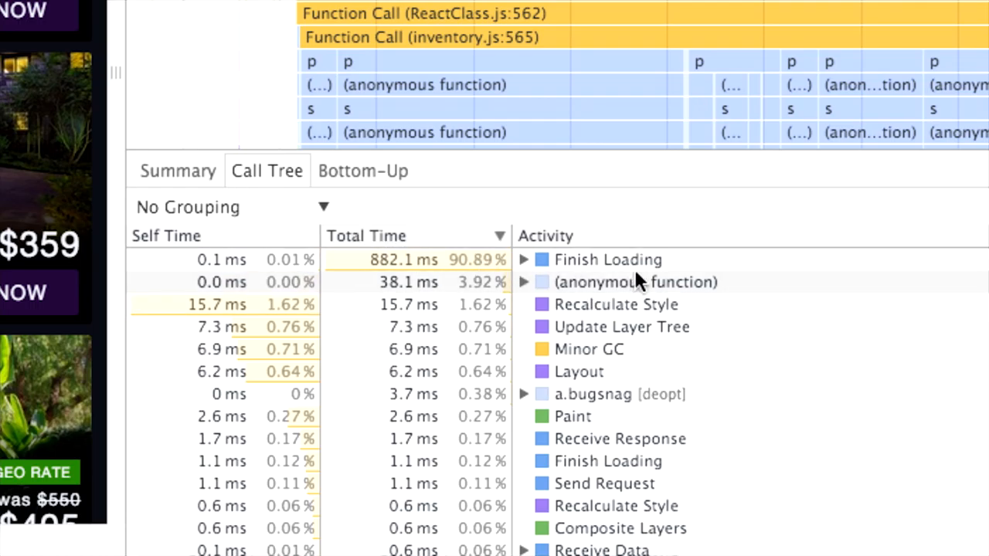
pyautogui.click(523, 260)
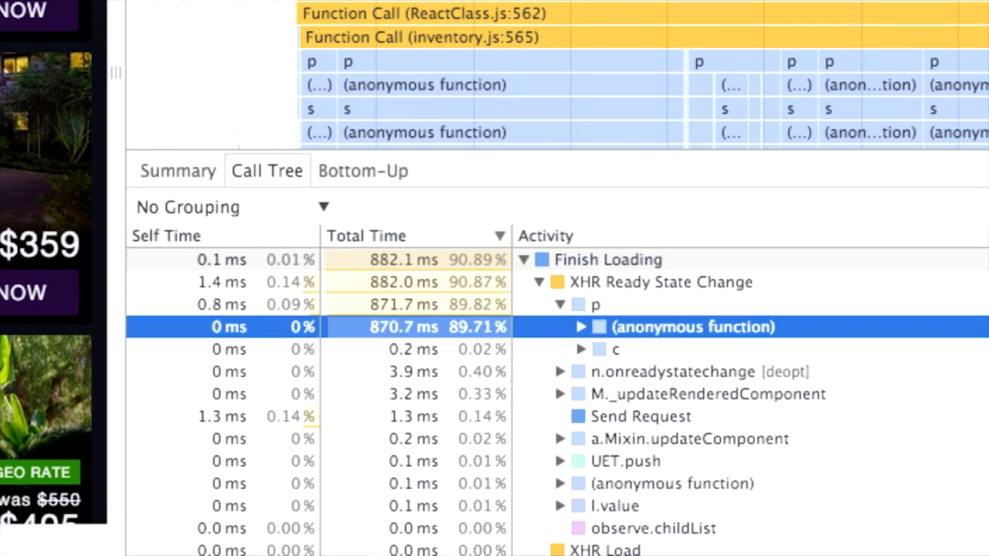
pyautogui.click(581, 327)
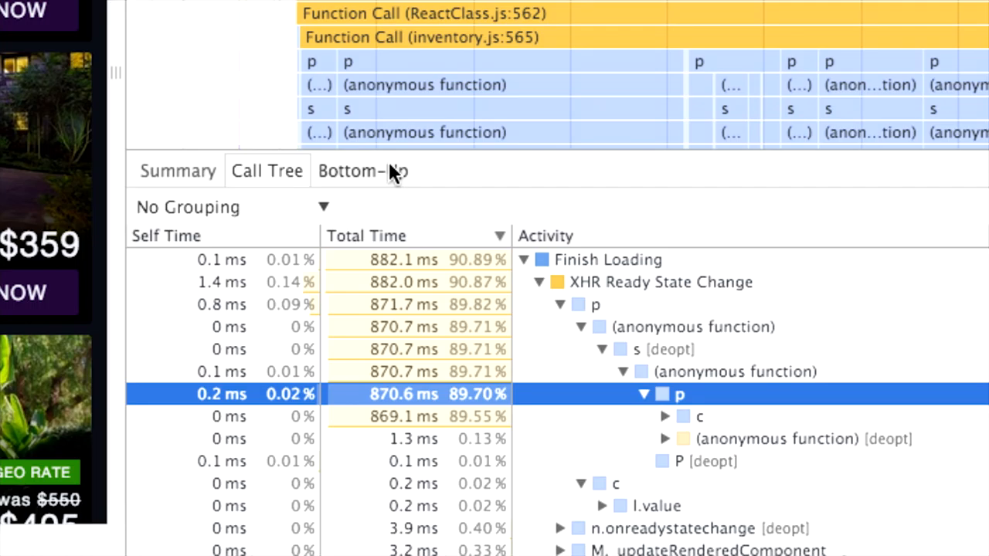
# Step: Rank functions bottom-up by self time, inspecting captureStackTrace (226.6 ms) and M.updateComponent
pyautogui.click(361, 170)
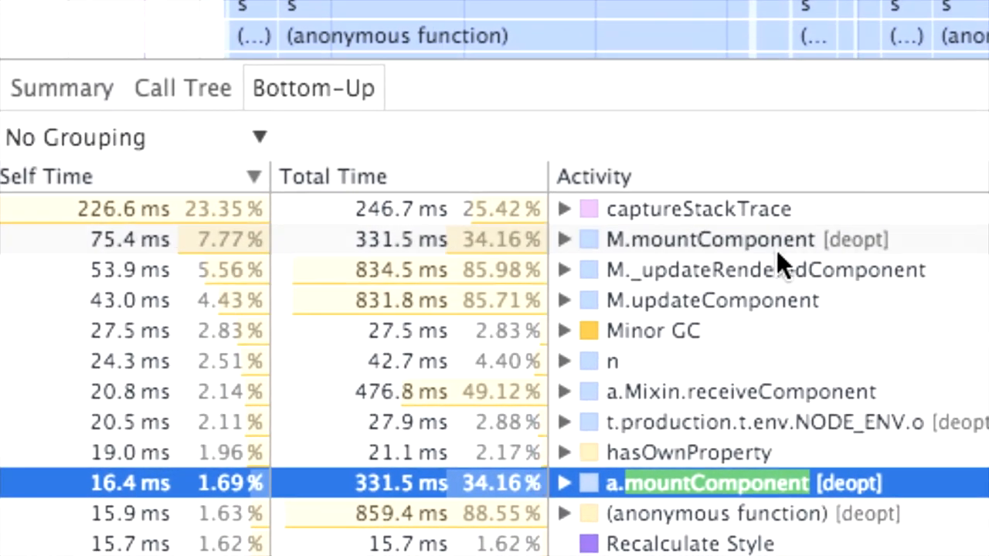
pyautogui.click(696, 208)
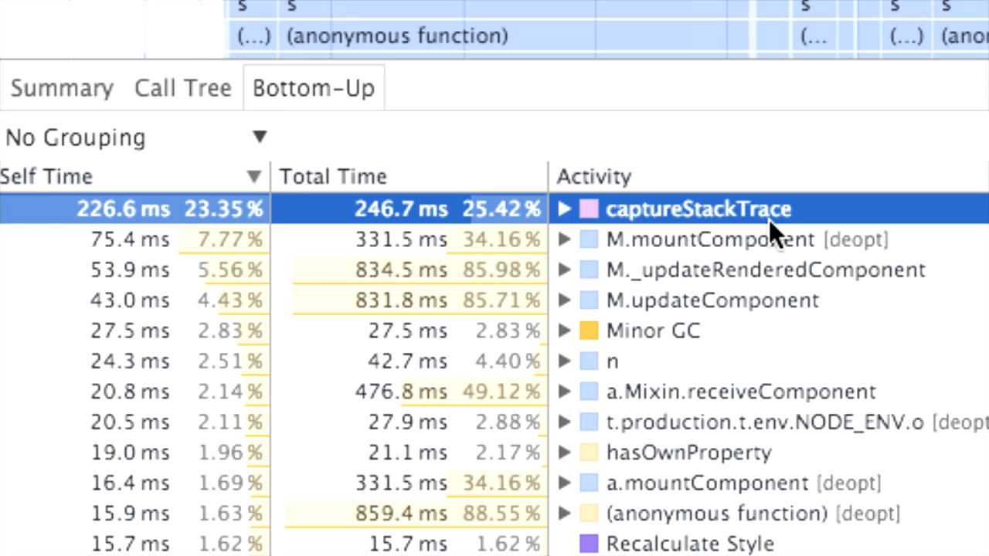
pyautogui.click(710, 300)
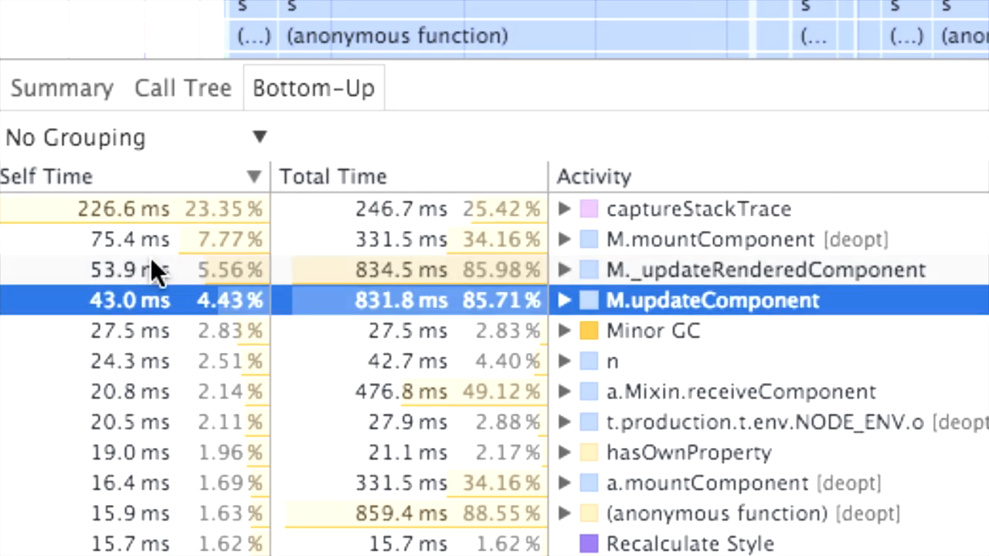
pyautogui.moveTo(124, 224)
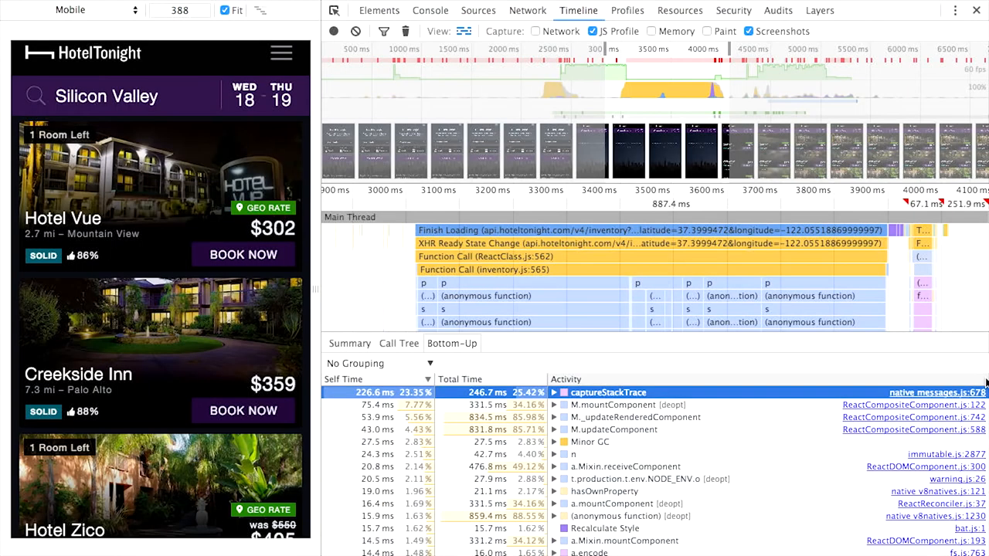
# Step: View captureStackTrace's definition in V8 messages.js on Code Search, then return to the Bottom-Up ranking
pyautogui.click(937, 393)
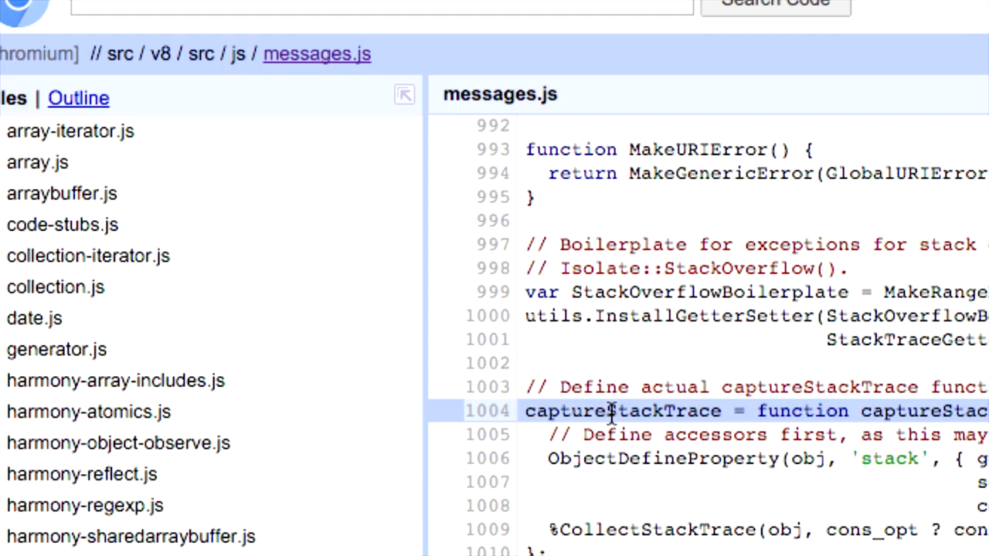
pyautogui.scroll(-3)
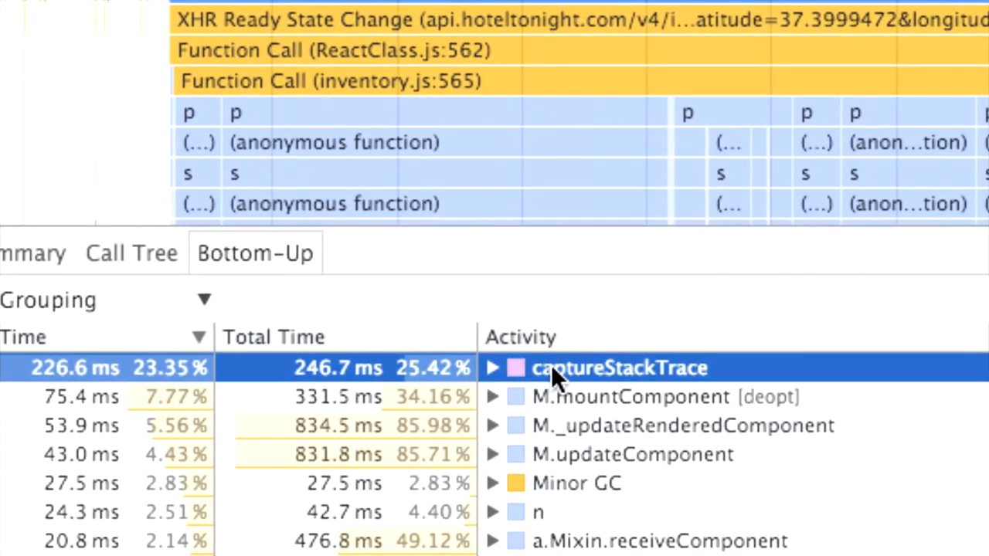
# Step: Expand webpack:// ./assets/javascripts/app in Sources and view ReactPropTypes.js's Invalid-prop new Error lines
pyautogui.click(492, 368)
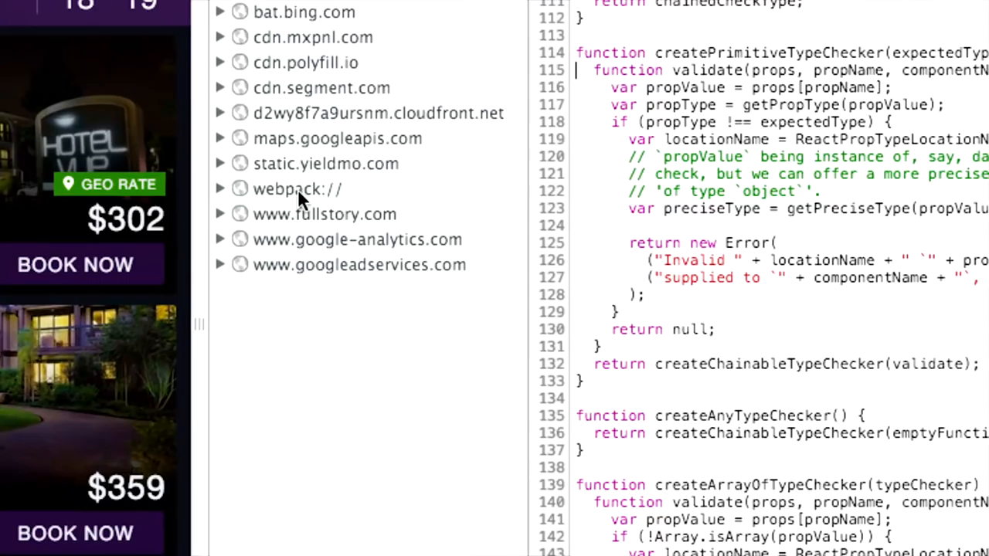
pyautogui.click(220, 188)
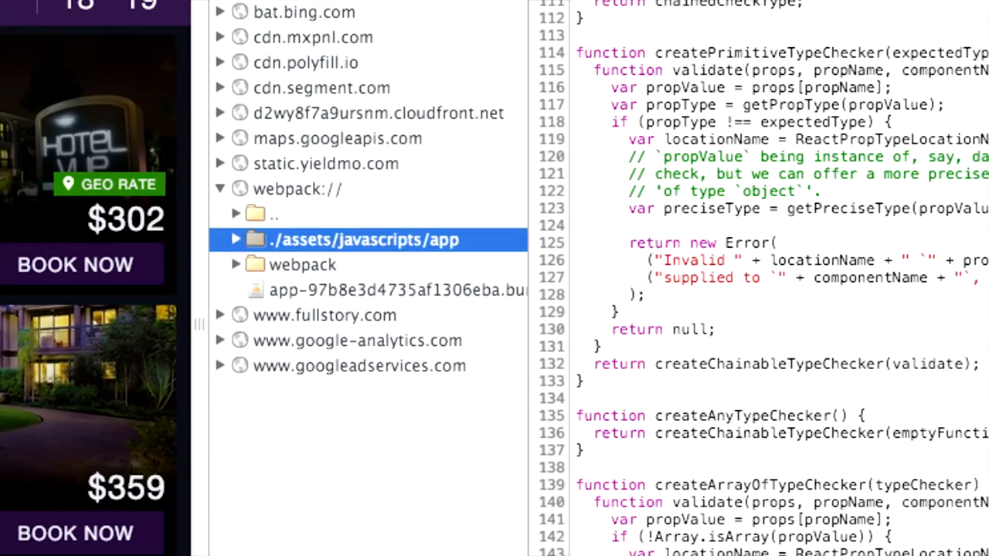
pyautogui.click(235, 239)
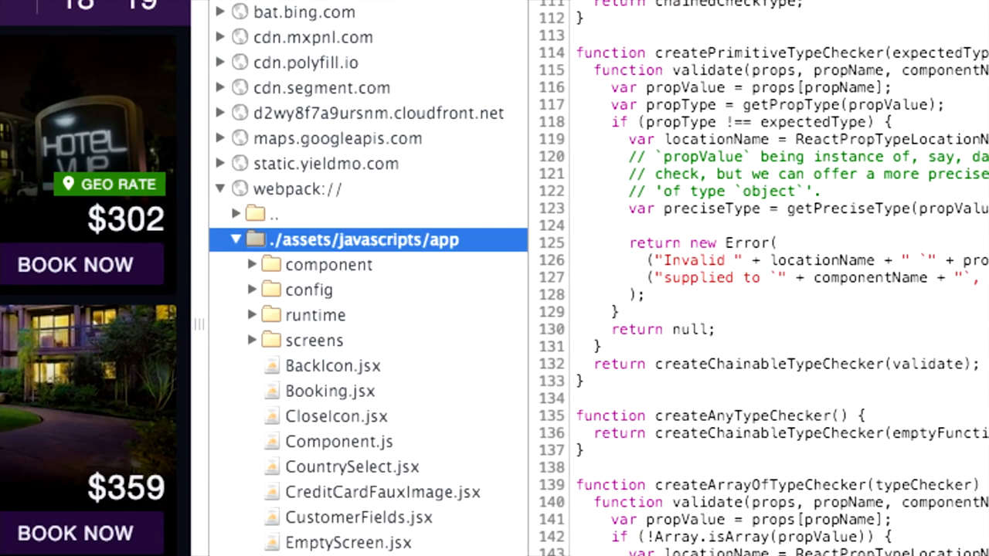
pyautogui.click(327, 264)
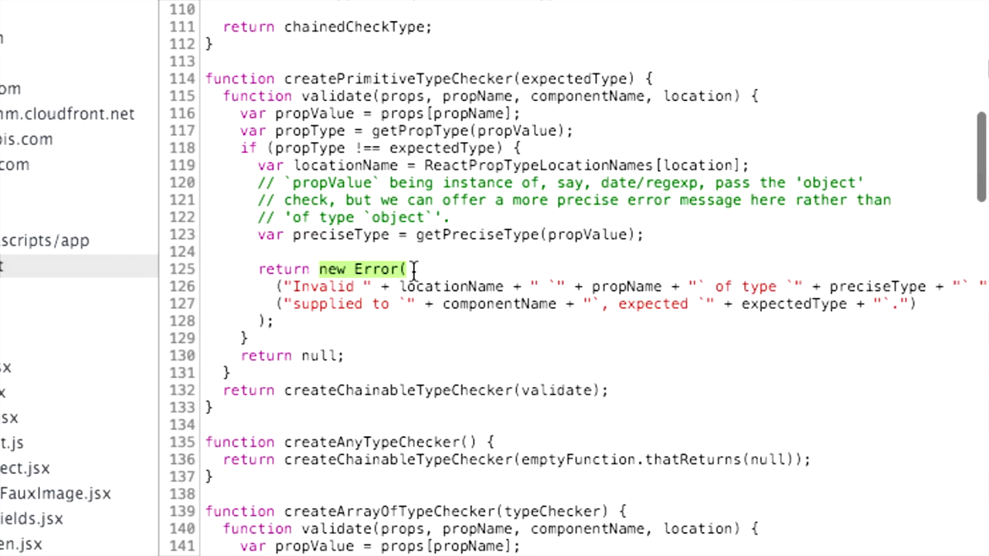
pyautogui.moveTo(377, 268)
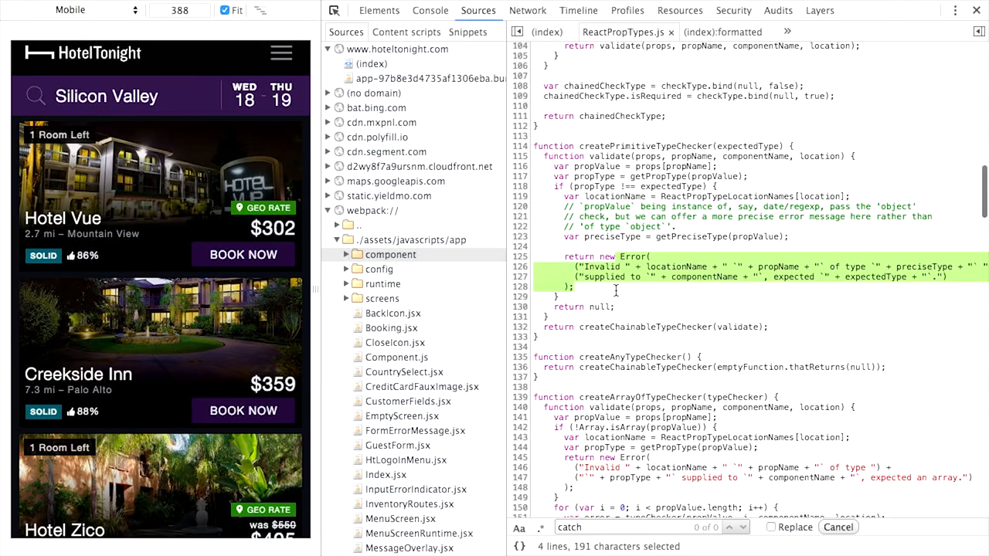
# Step: Return to the Timeline recording's Bottom-Up activity list with No Grouping
pyautogui.click(578, 9)
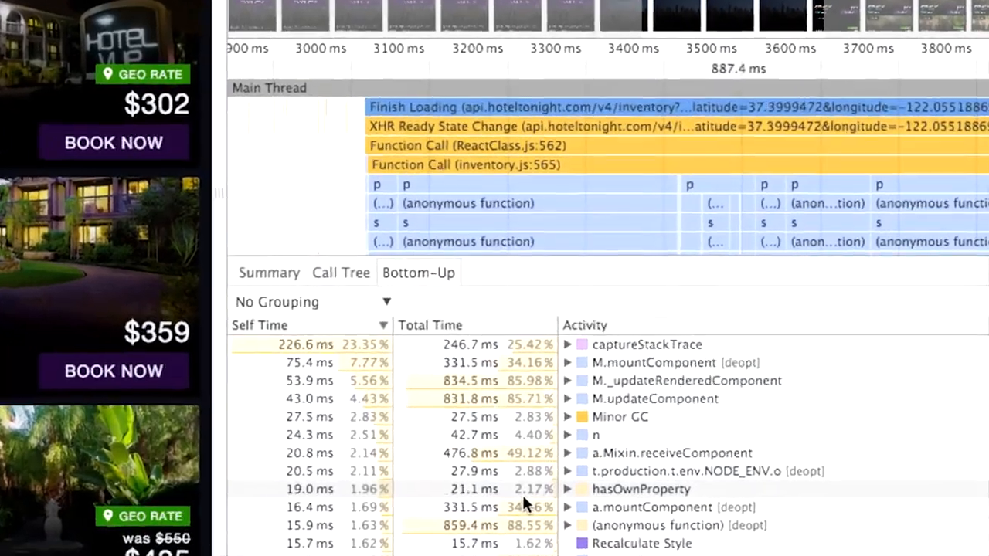
pyautogui.scroll(-3)
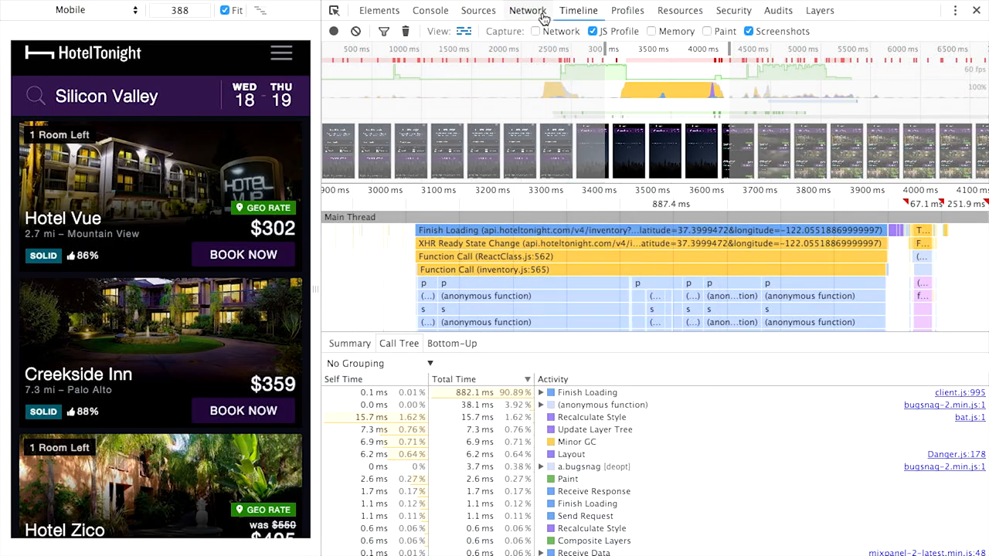
# Step: Show the Network requests with a Connection Id column, sort by connection and review request timing
pyautogui.click(527, 9)
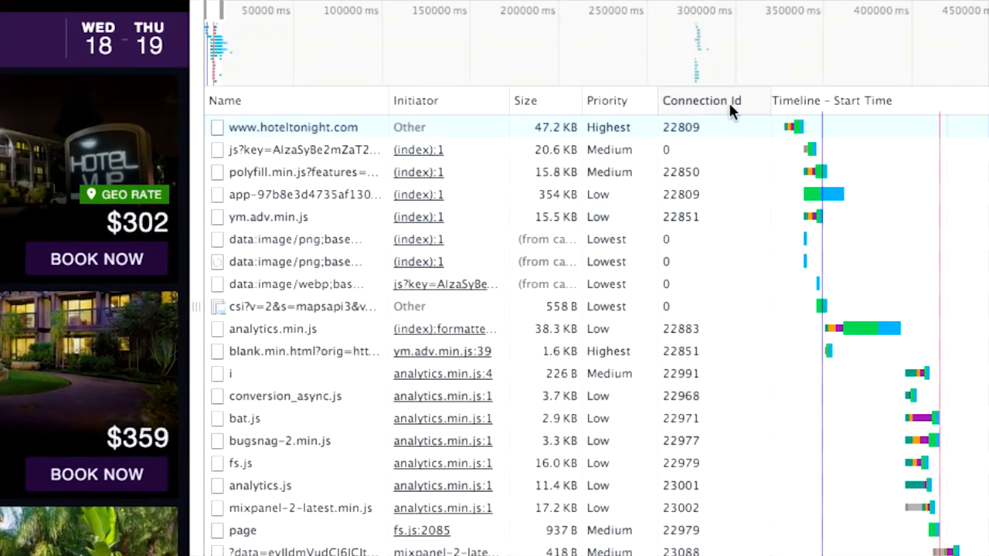
pyautogui.rightClick(701, 100)
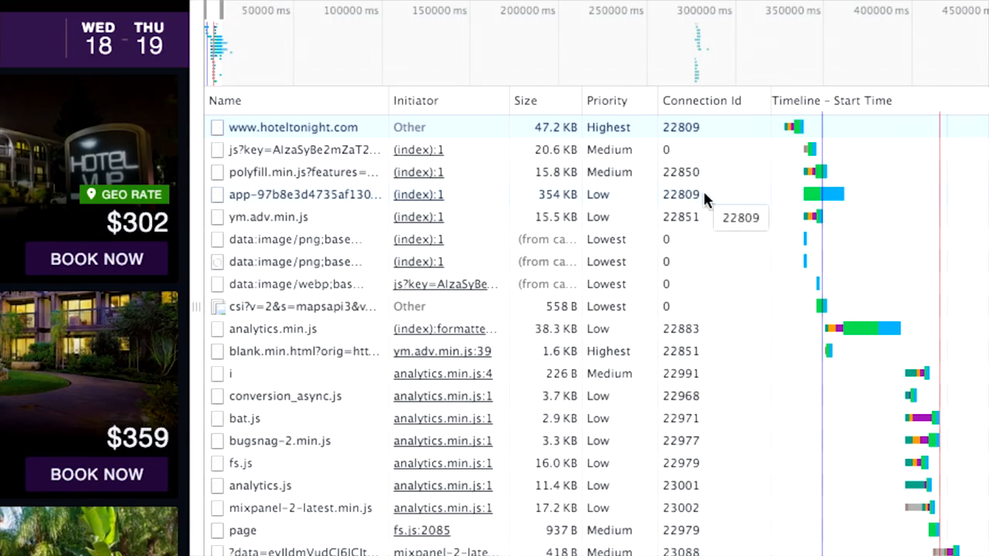
pyautogui.moveTo(710, 145)
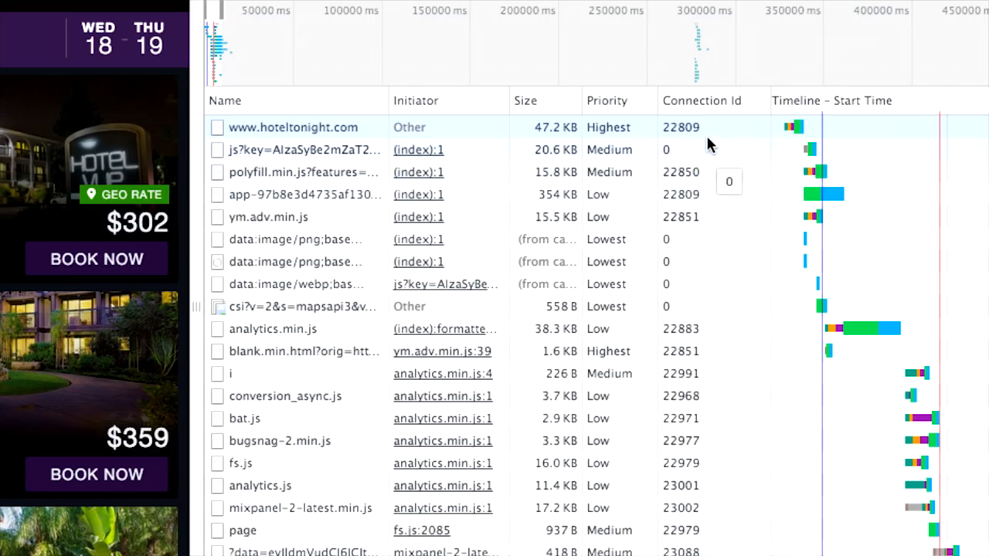
pyautogui.moveTo(741, 131)
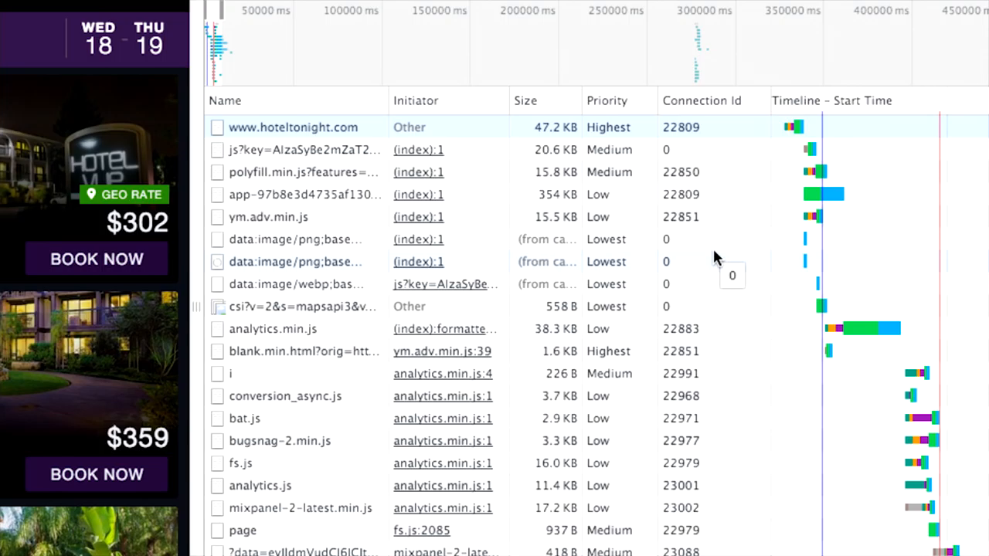
pyautogui.moveTo(711, 108)
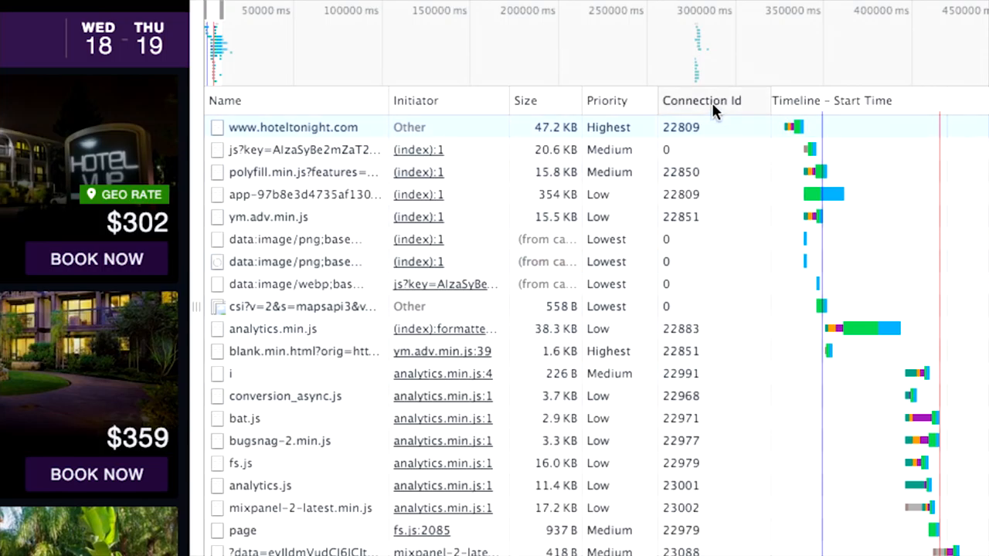
pyautogui.click(701, 101)
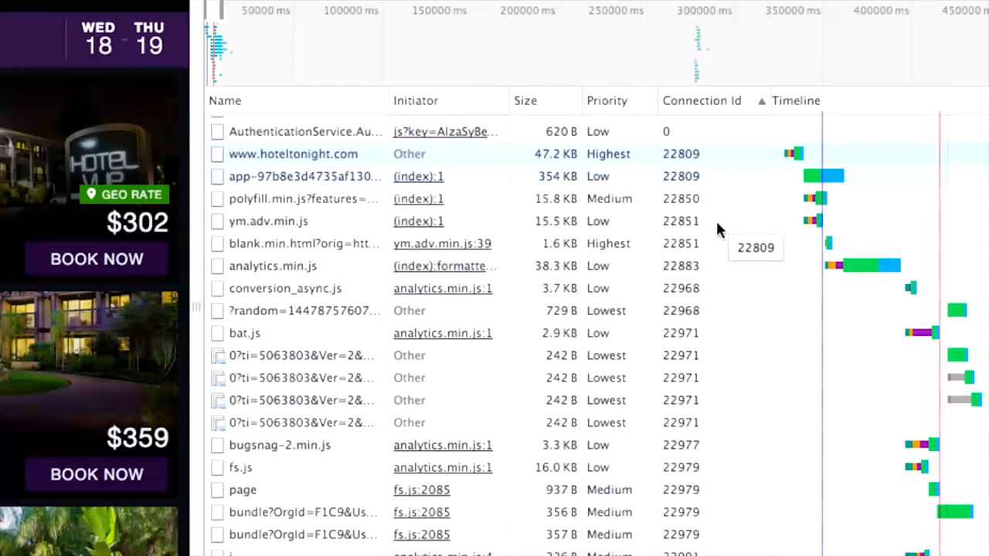
pyautogui.scroll(-3)
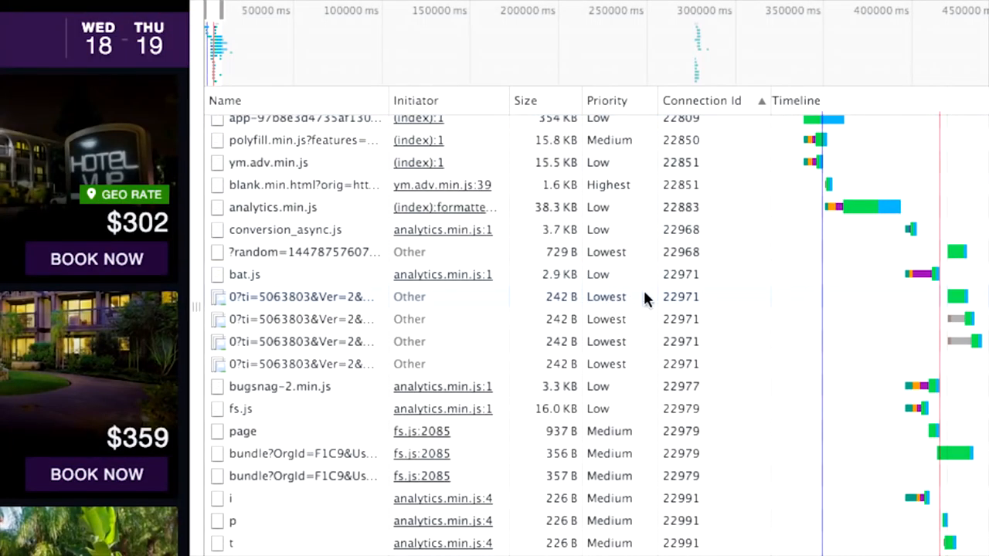
pyautogui.scroll(-3)
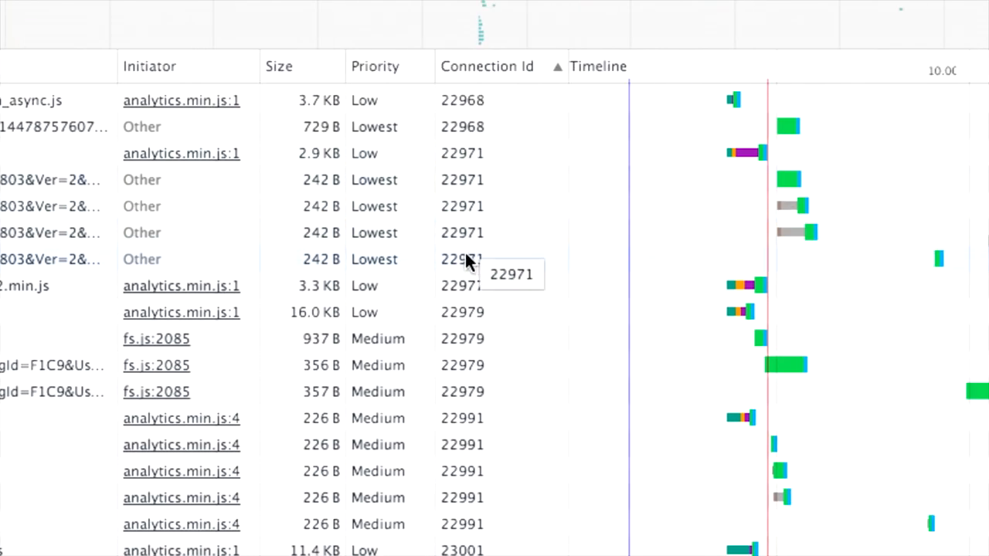
pyautogui.moveTo(471, 207)
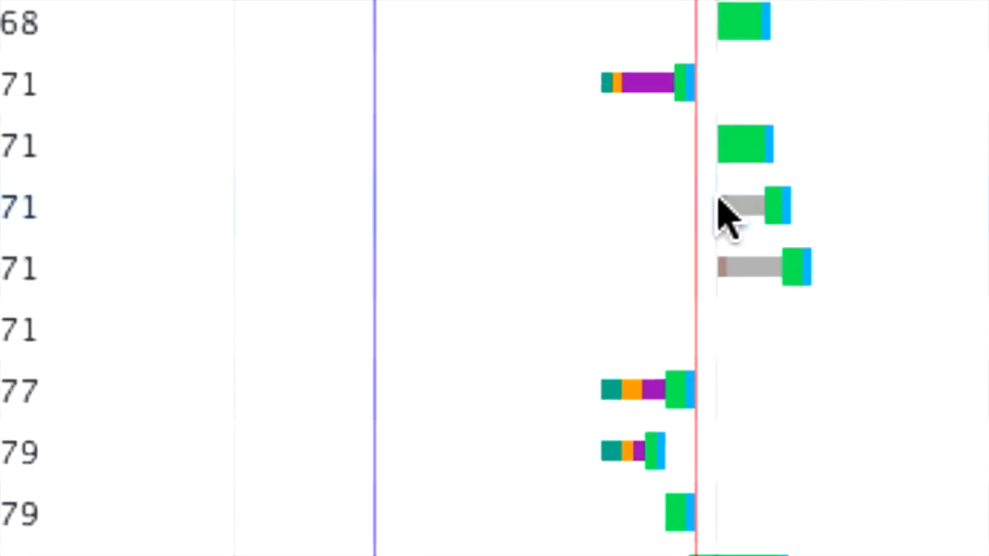
pyautogui.moveTo(738, 209)
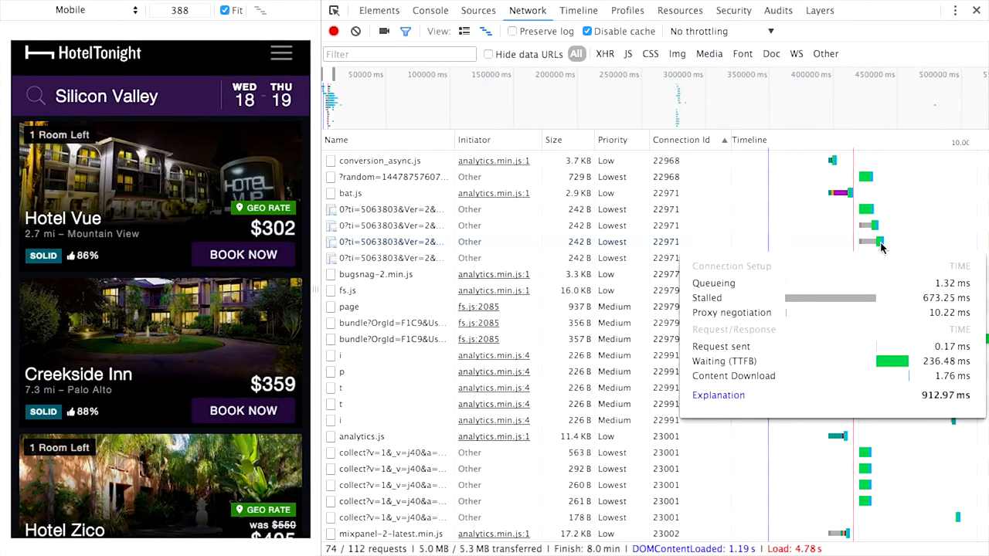
pyautogui.moveTo(703, 269)
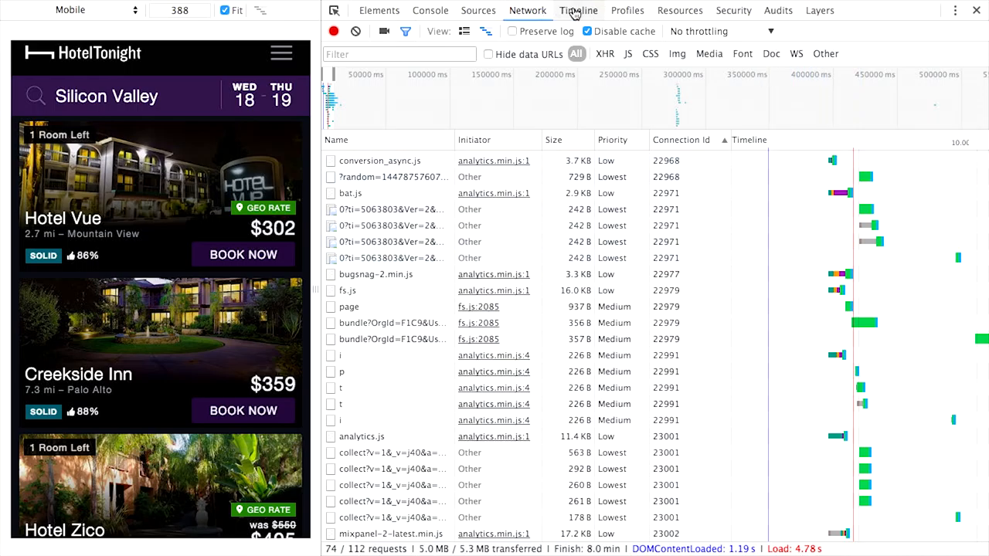
# Step: Group the Timeline's Bottom-Up costs by subdomain to compare hoteltonight with third-party scripts
pyautogui.click(578, 9)
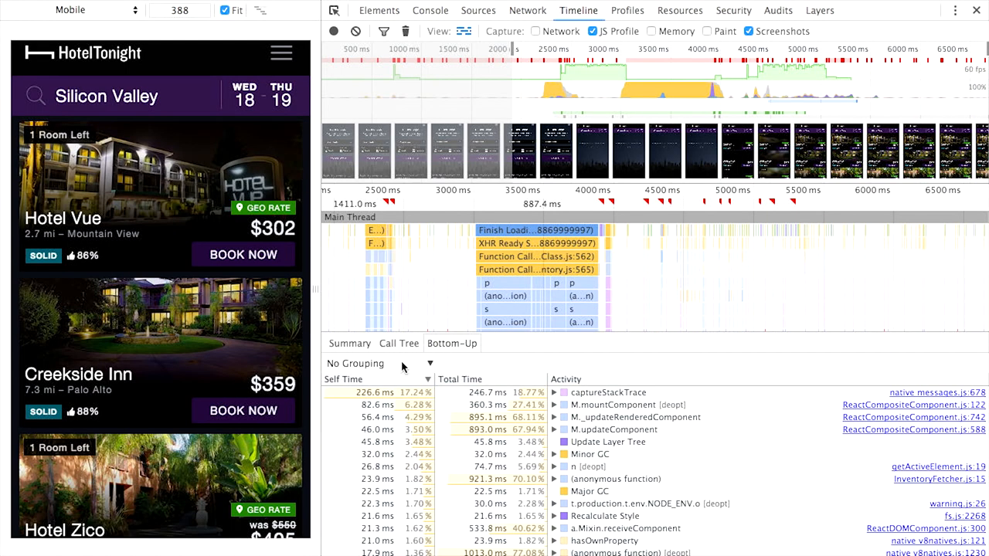
pyautogui.click(374, 363)
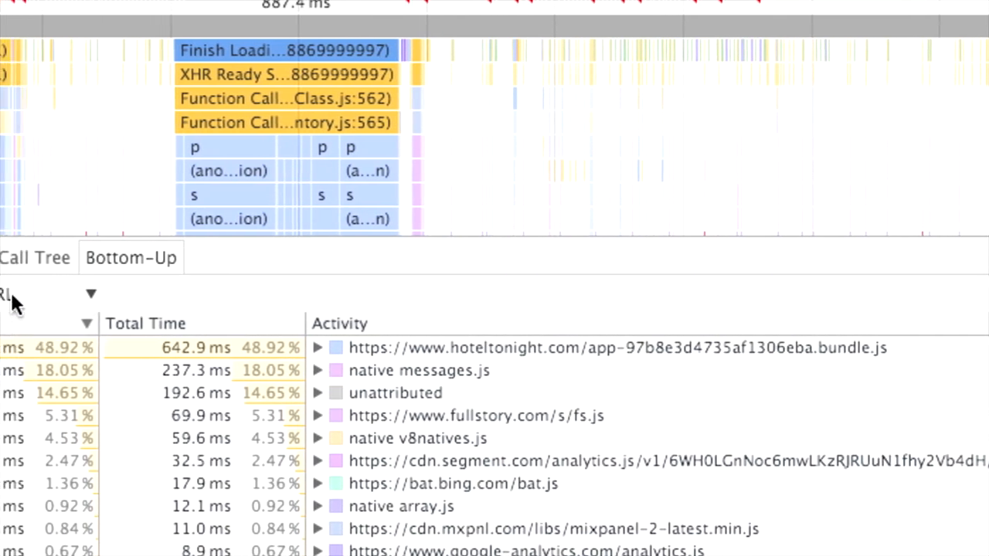
pyautogui.click(43, 294)
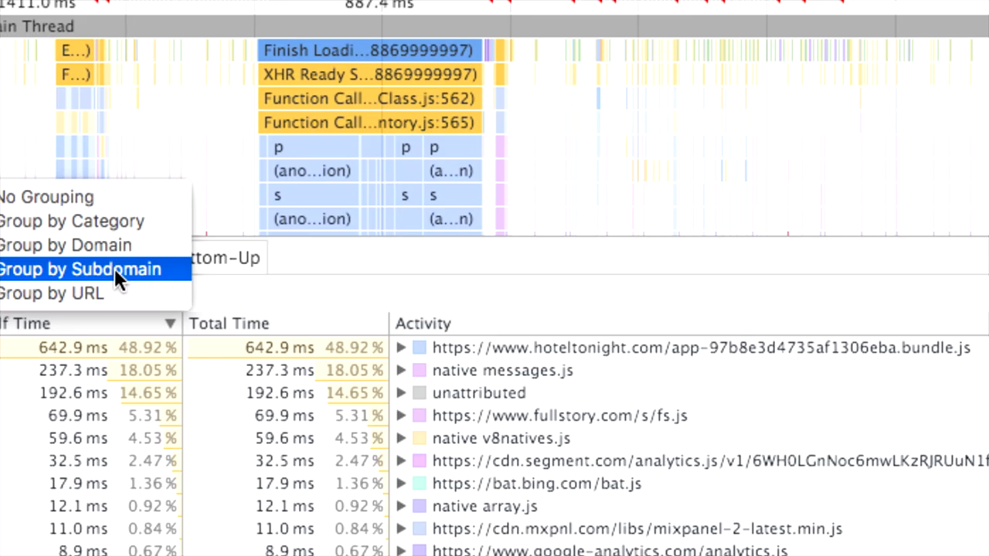
pyautogui.click(80, 269)
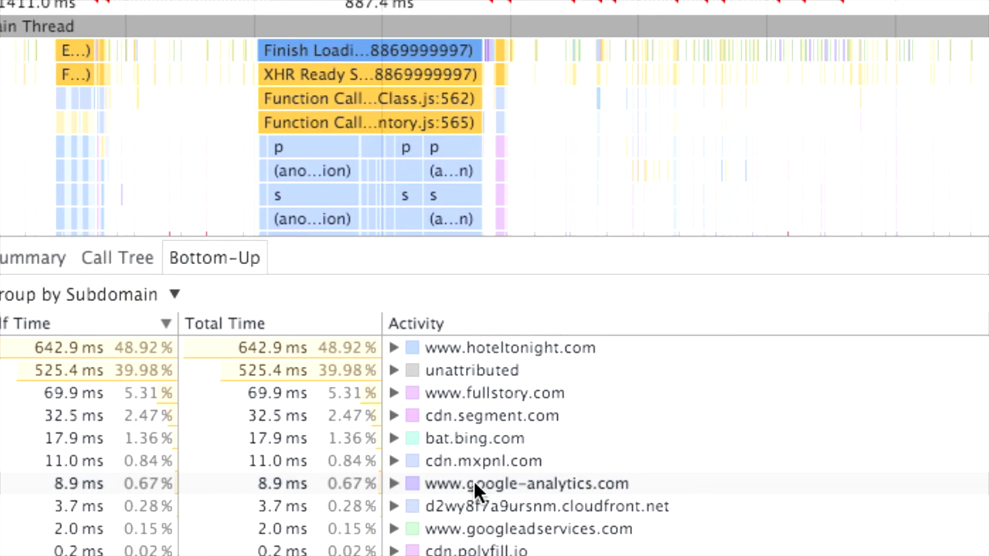
pyautogui.scroll(-3)
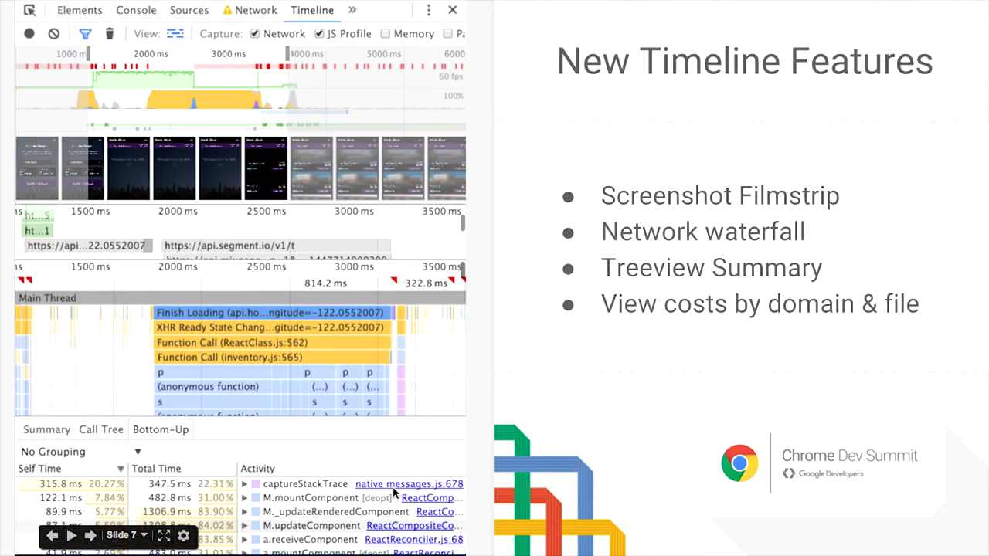
# Step: Advance the slide deck to the summary of new network features
pyautogui.click(89, 535)
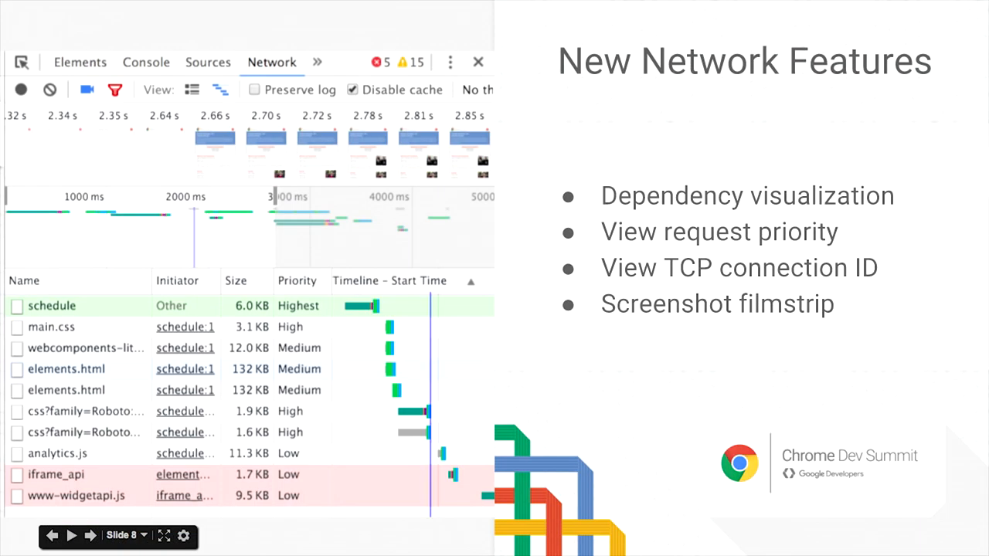